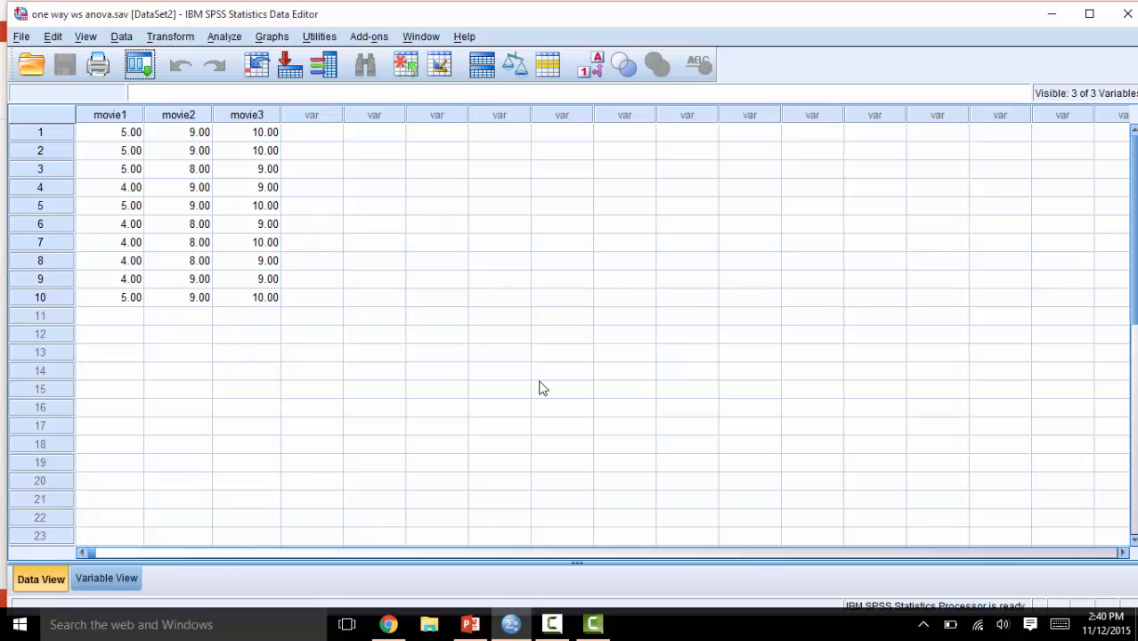
{"action": "mouse_move", "coordinate": [445, 295]}
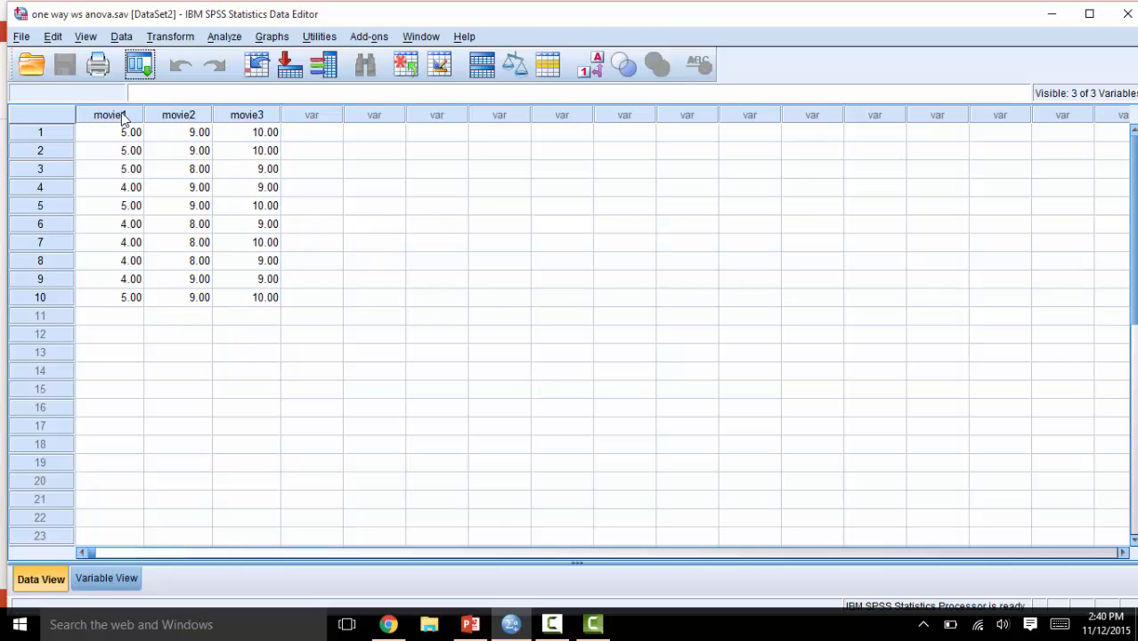
{"action": "mouse_move", "coordinate": [247, 121]}
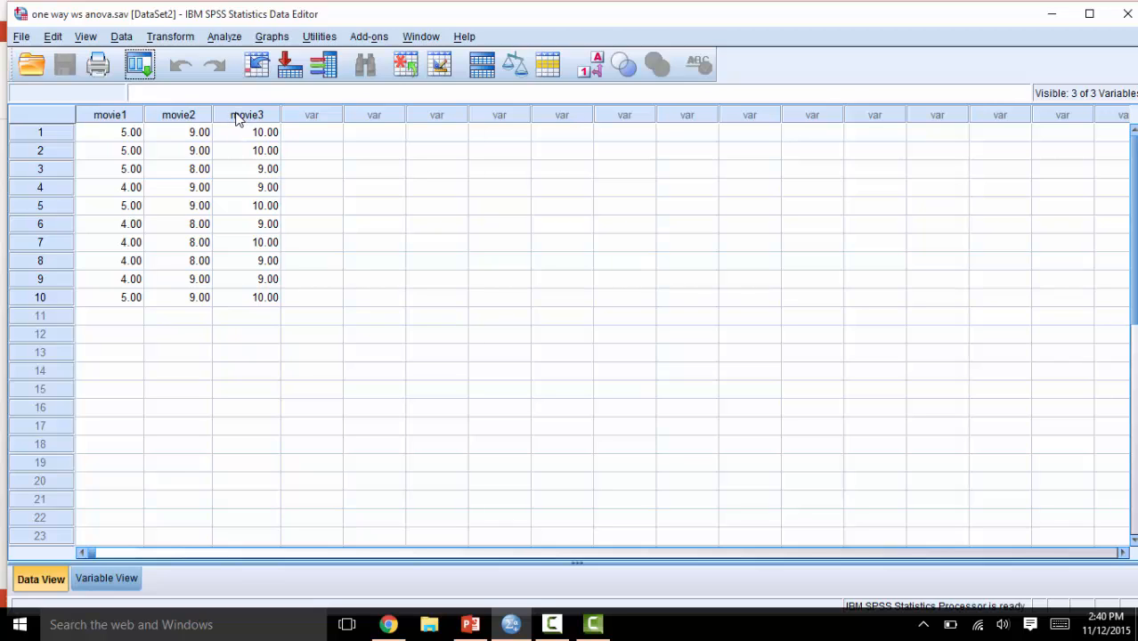
{"action": "mouse_move", "coordinate": [178, 121]}
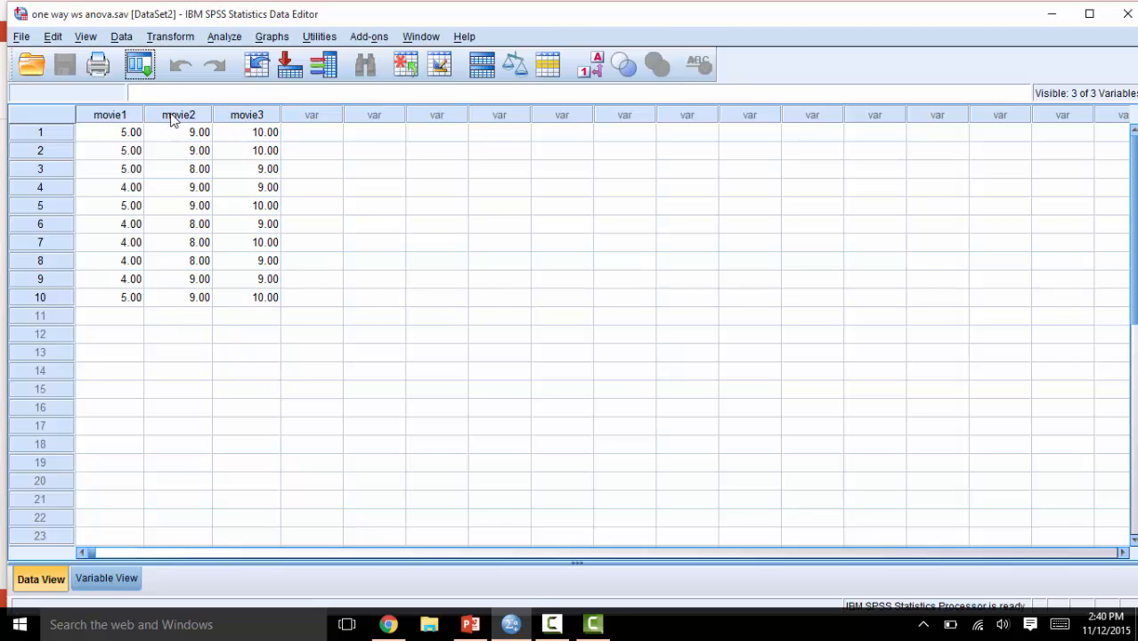
{"action": "mouse_move", "coordinate": [268, 126]}
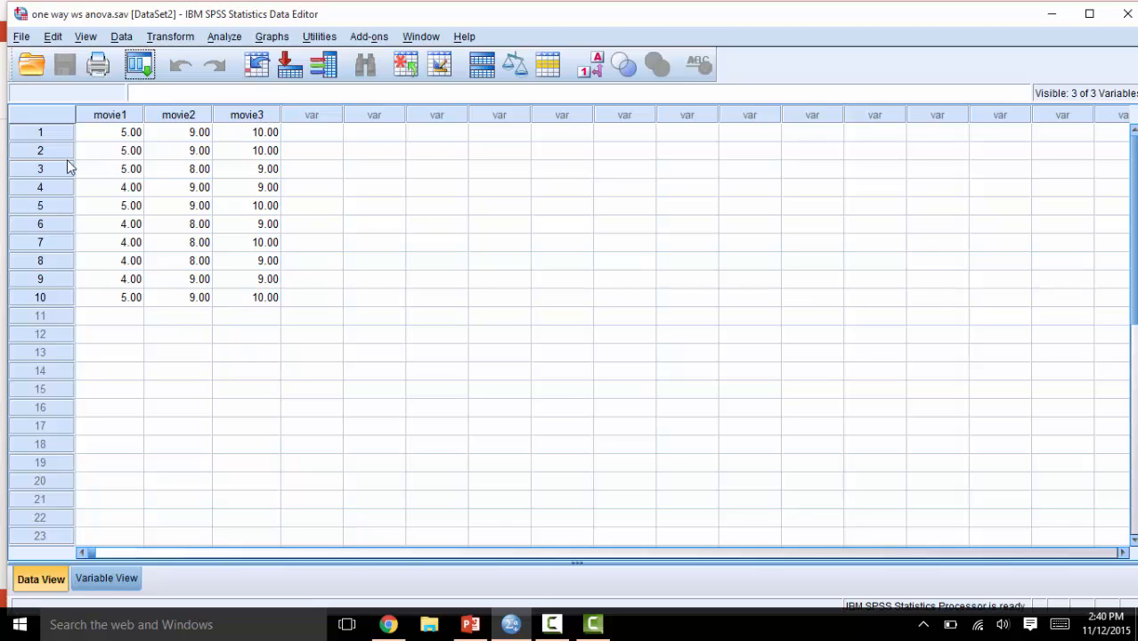
{"action": "mouse_move", "coordinate": [49, 297]}
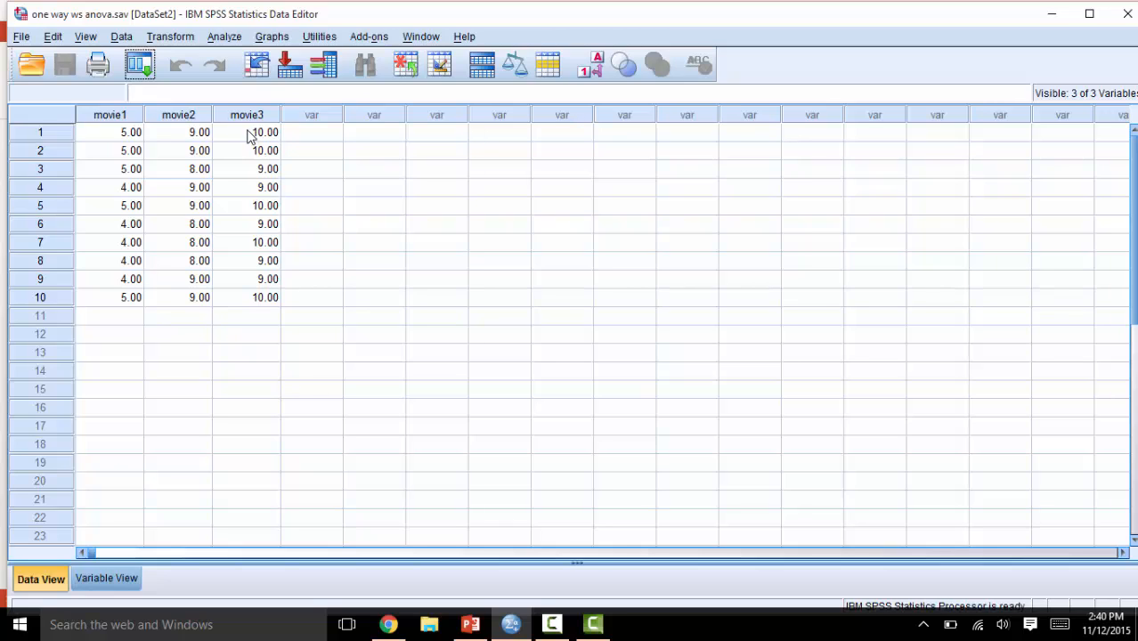
{"action": "mouse_move", "coordinate": [254, 283]}
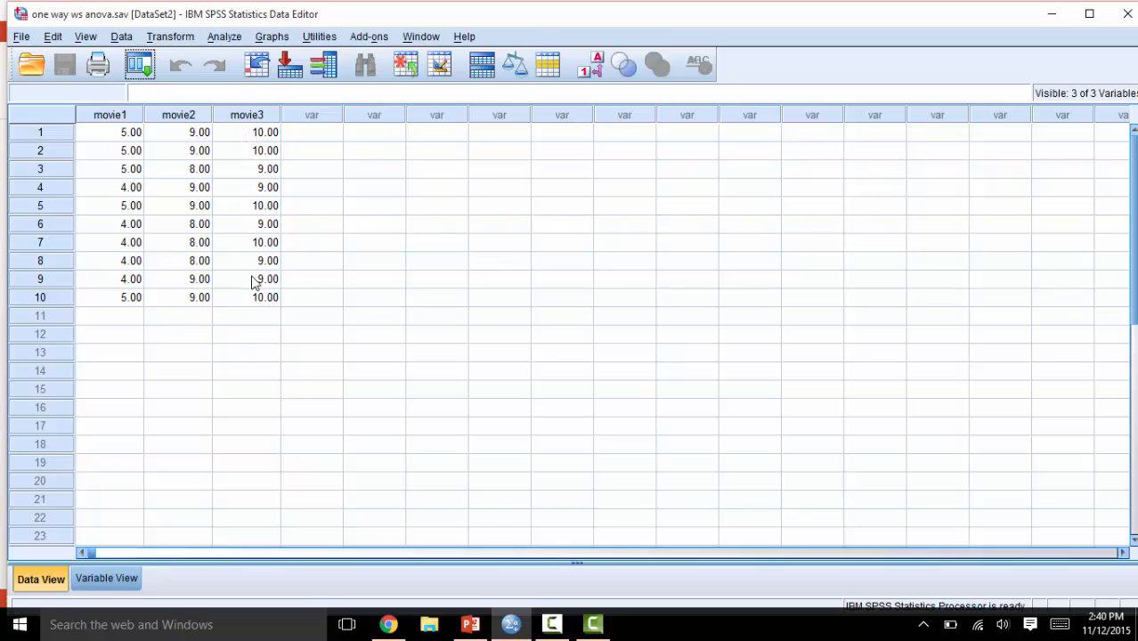
Step: Start a repeated measures analysis from Analyze > General Linear Model > Repeated Measures
{"action": "left_click", "coordinate": [312, 206]}
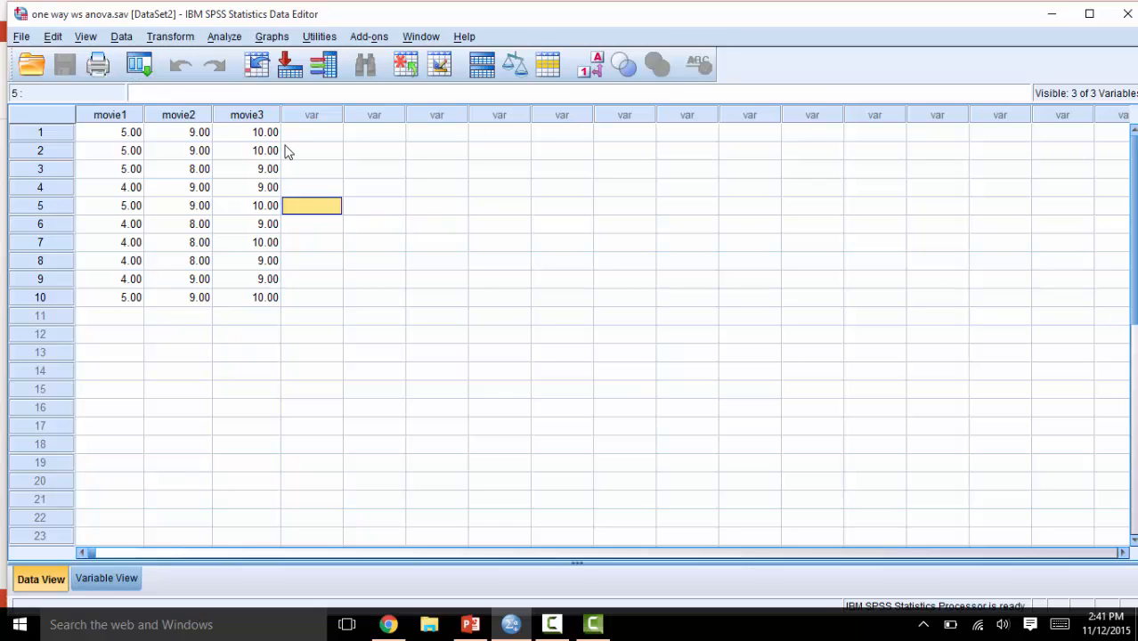
{"action": "left_click", "coordinate": [224, 36]}
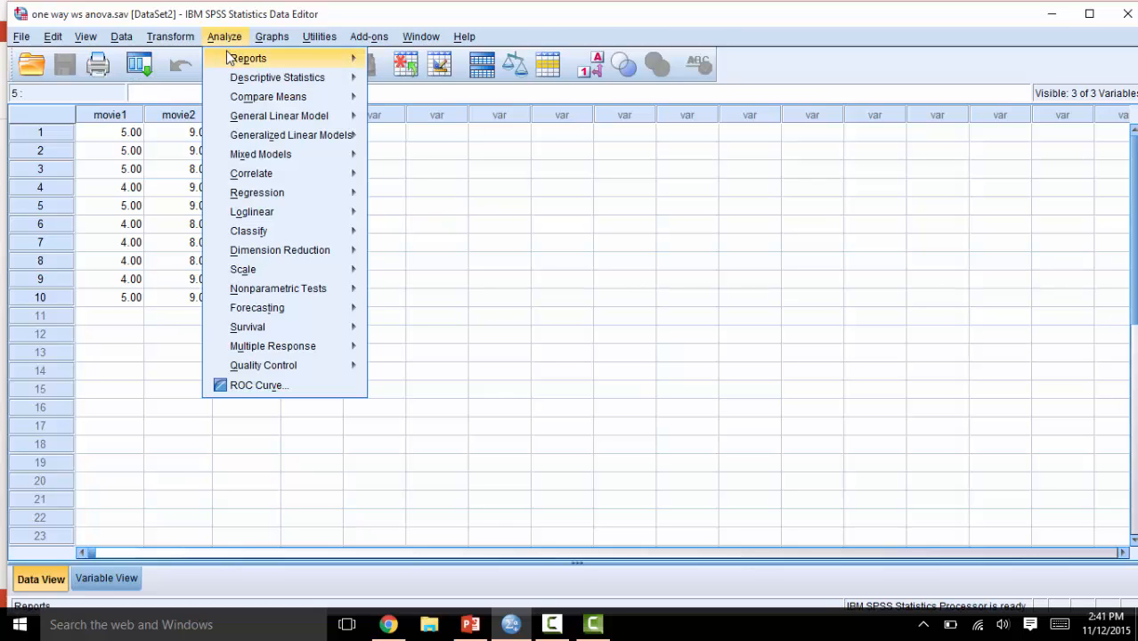
{"action": "mouse_move", "coordinate": [279, 114]}
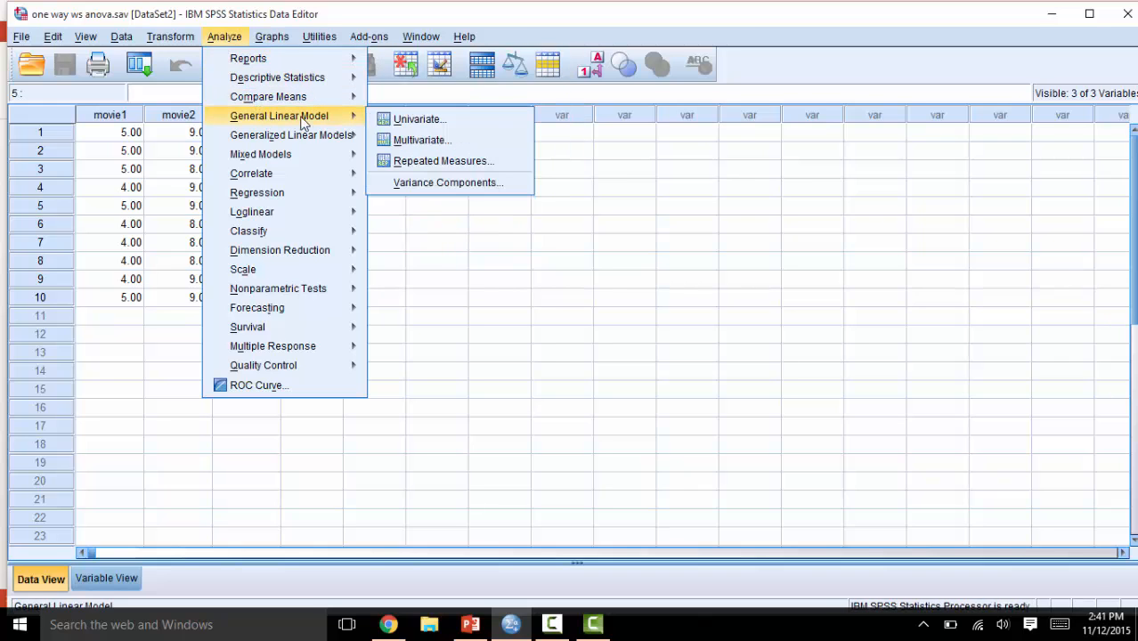
{"action": "mouse_move", "coordinate": [443, 160]}
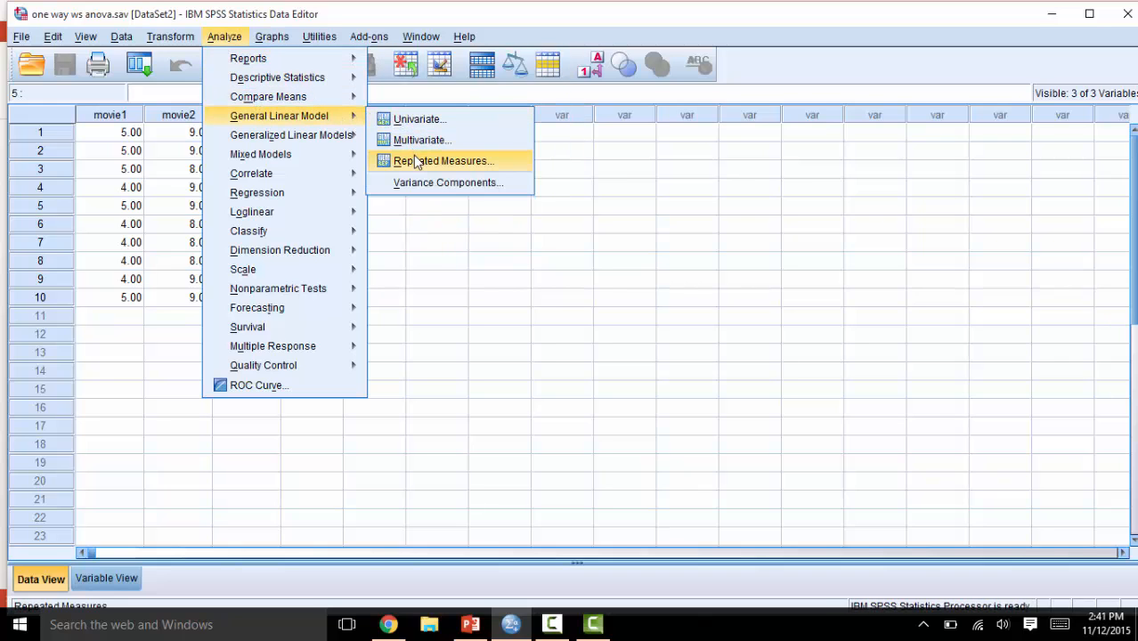
{"action": "left_click", "coordinate": [443, 160]}
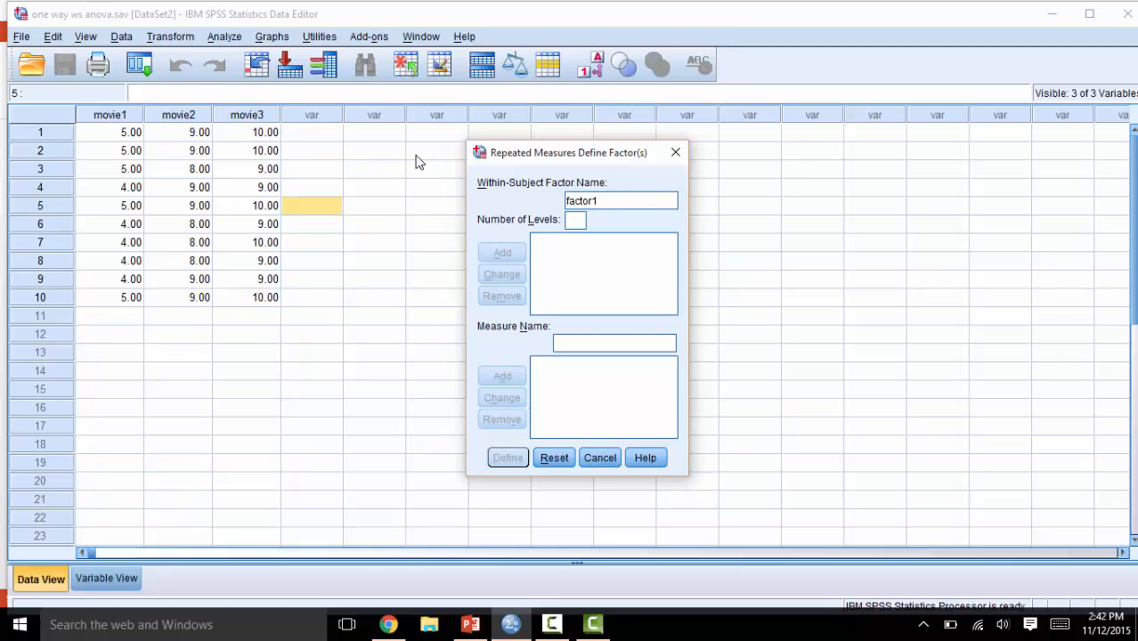
Step: Name the within-subject factor 'Movie' and give it 3 levels
{"action": "left_click", "coordinate": [621, 200]}
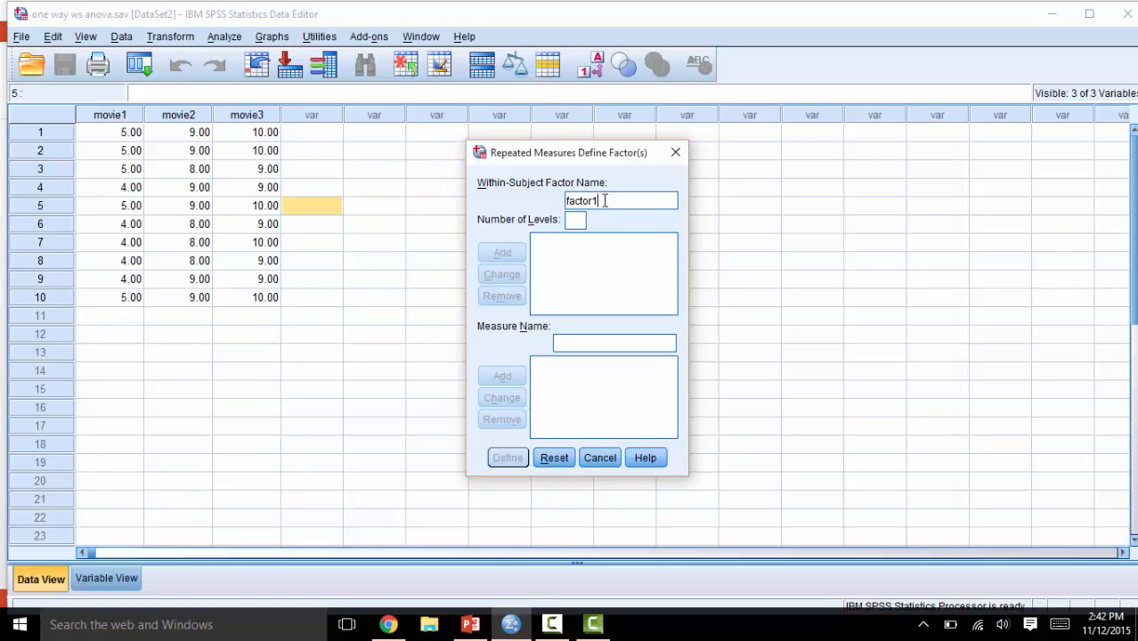
{"action": "type", "text": "Mo"}
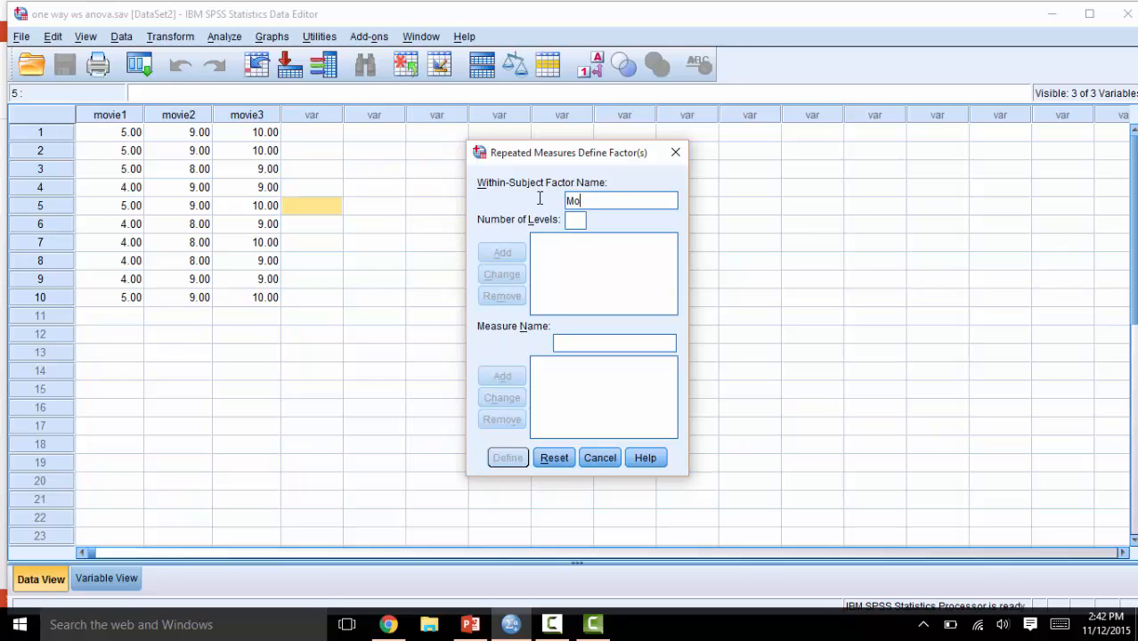
{"action": "type", "text": "vie"}
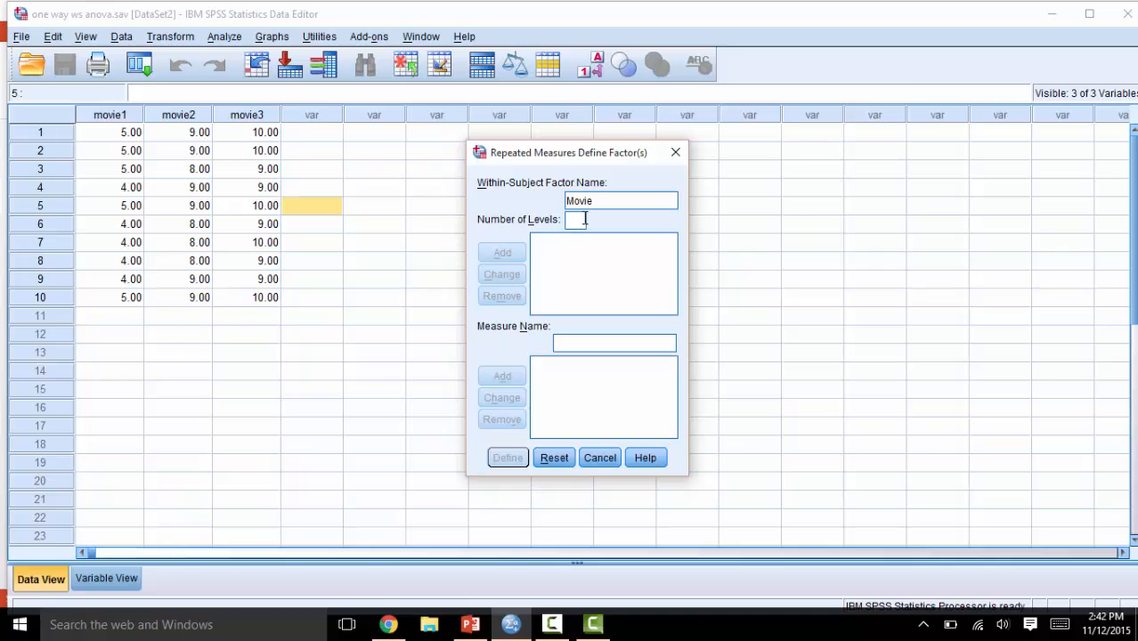
{"action": "left_click", "coordinate": [501, 252]}
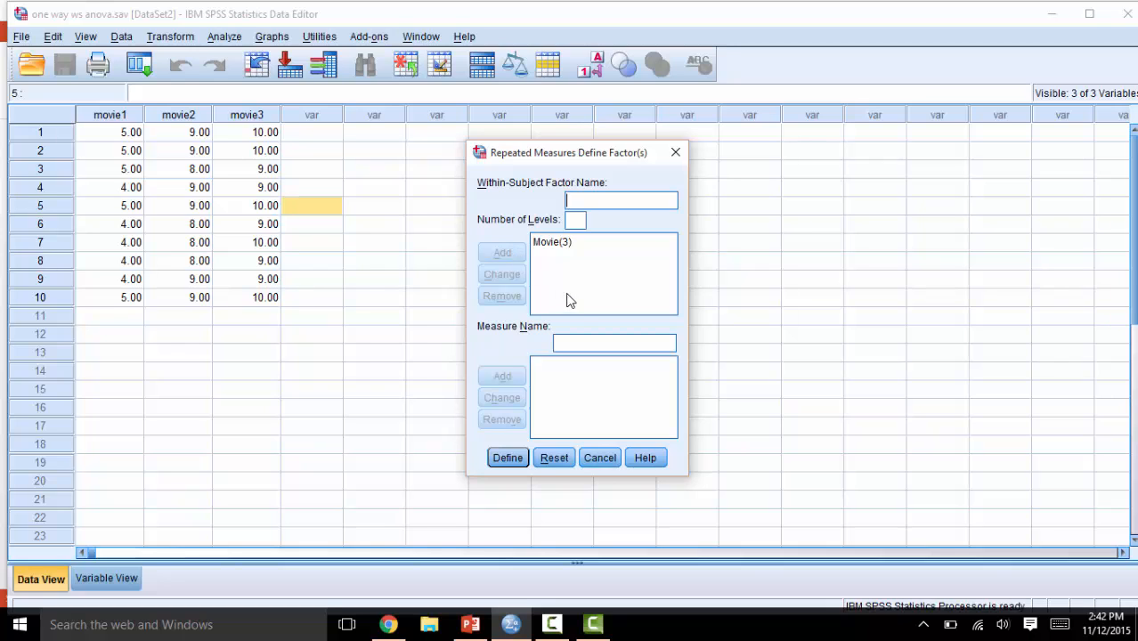
Step: Add 'Score' as the measure name and confirm with Define
{"action": "type", "text": "Score"}
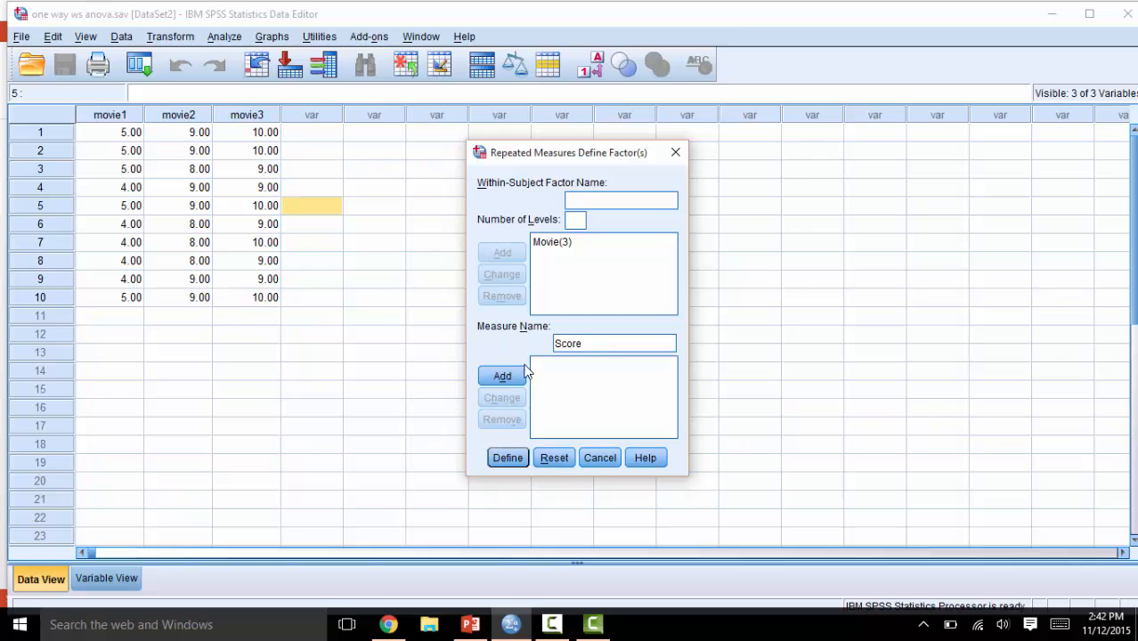
{"action": "left_click", "coordinate": [502, 375]}
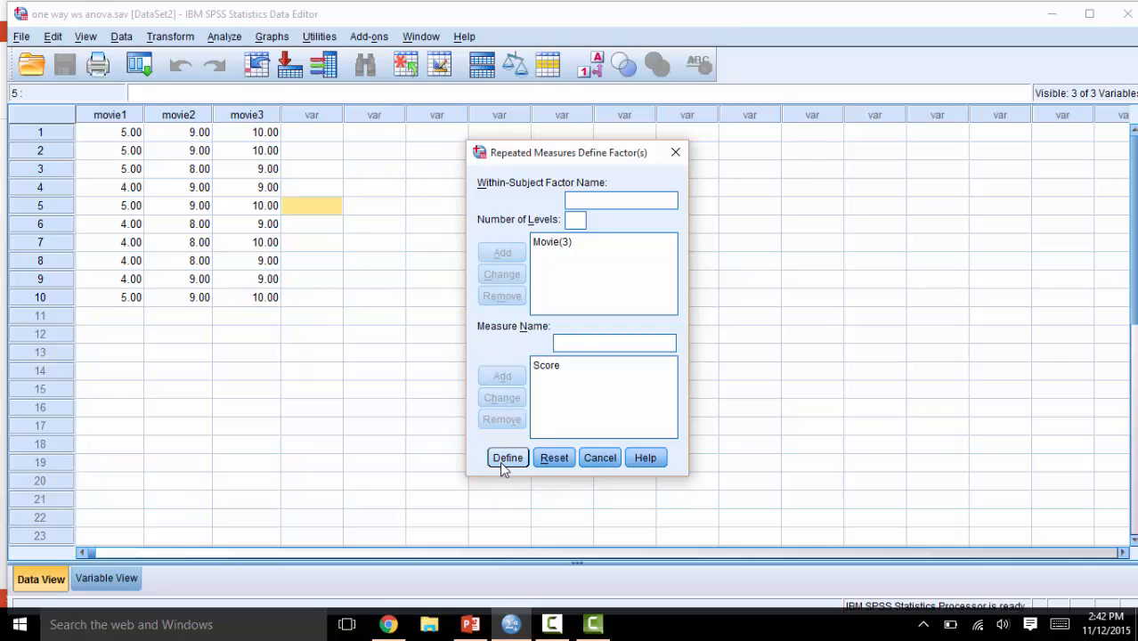
{"action": "left_click", "coordinate": [508, 456]}
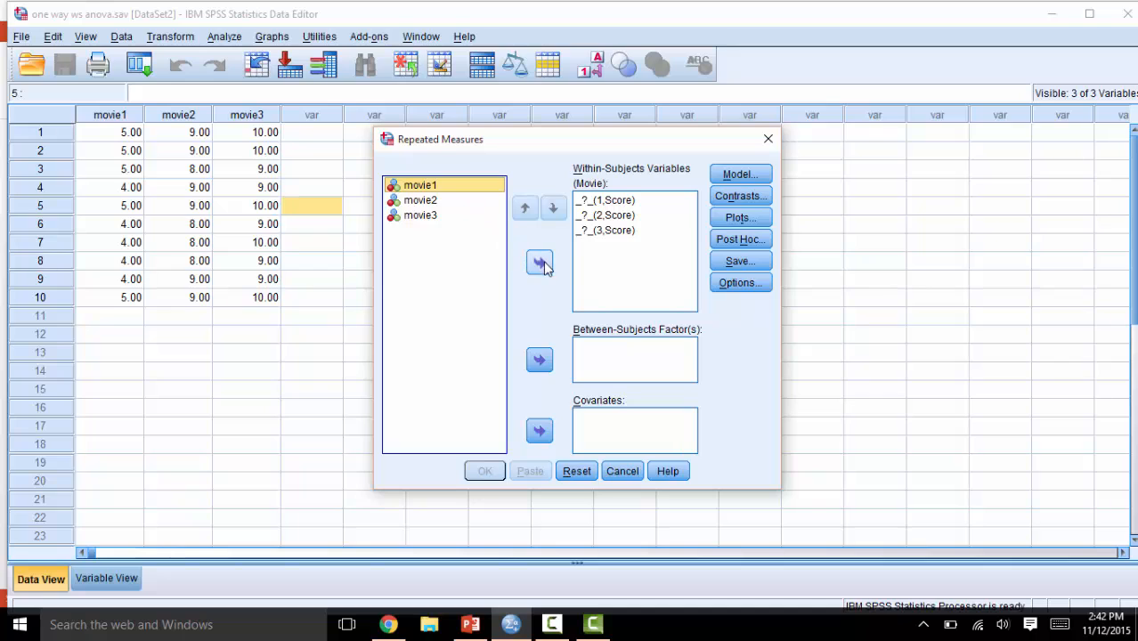
Step: Move movie1, movie2 and movie3 into Within-Subjects Variables as the Movie levels
{"action": "left_click", "coordinate": [538, 263]}
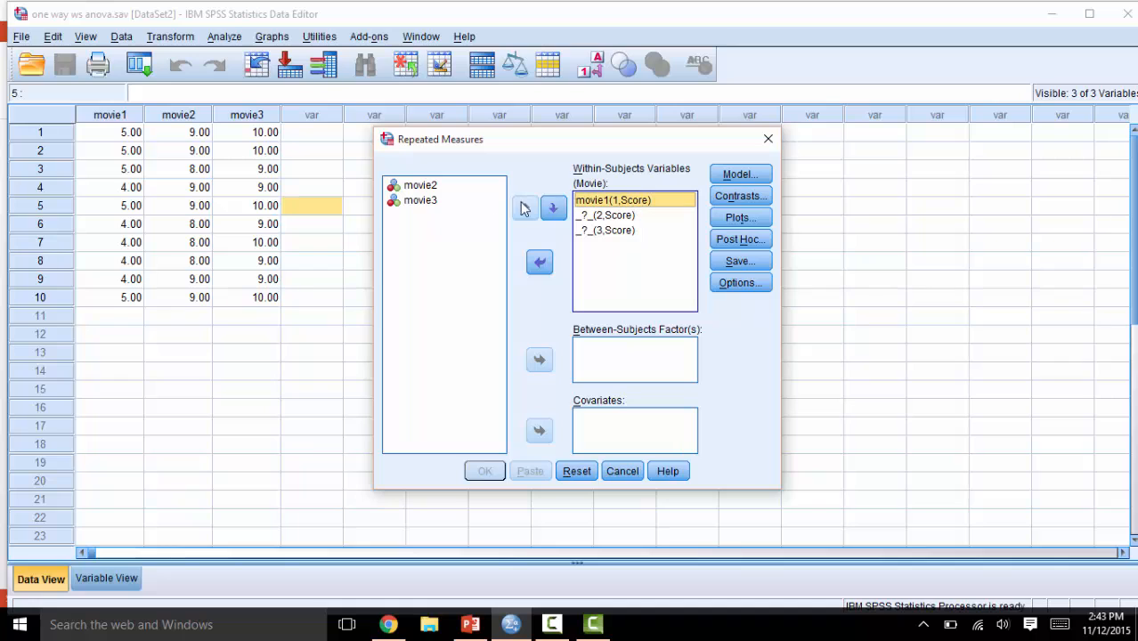
{"action": "left_click", "coordinate": [420, 184]}
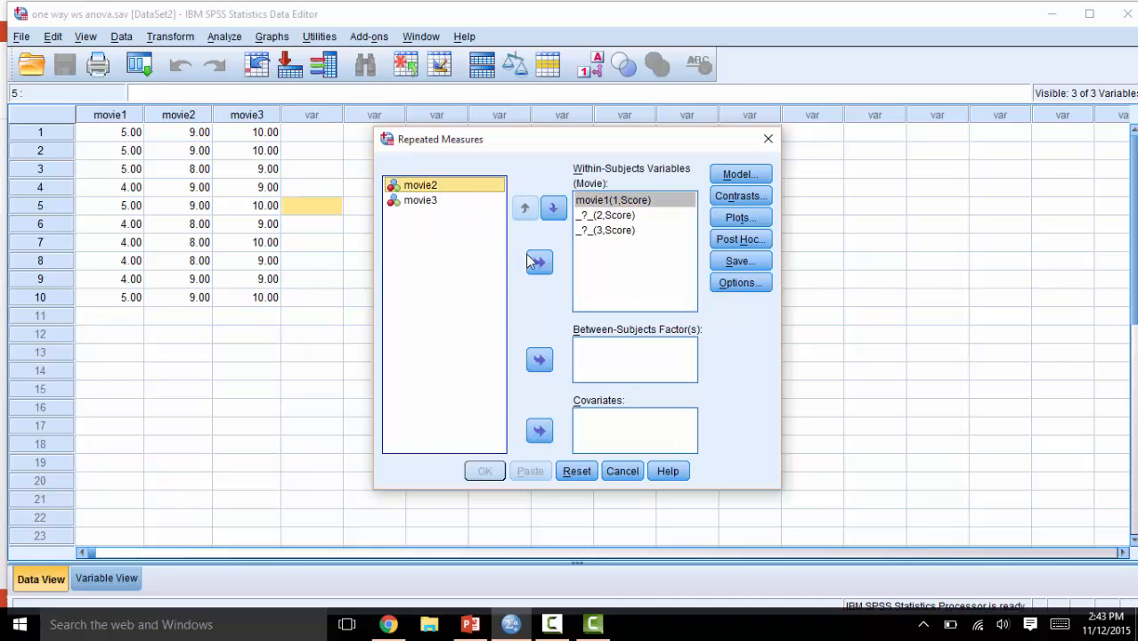
{"action": "left_click", "coordinate": [538, 261]}
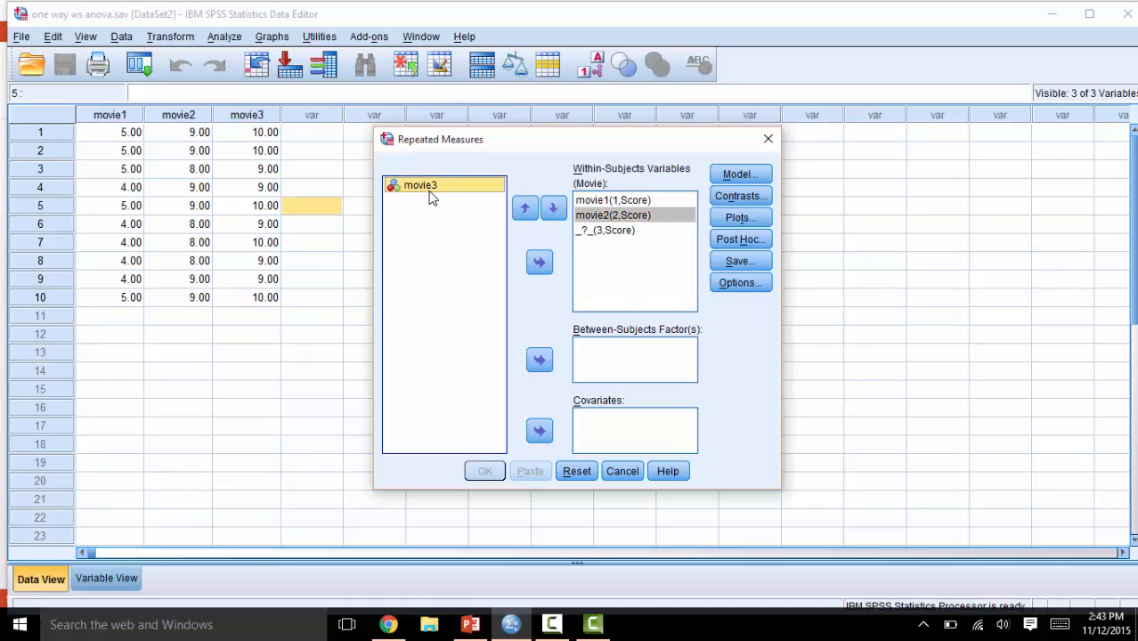
{"action": "left_click", "coordinate": [539, 262]}
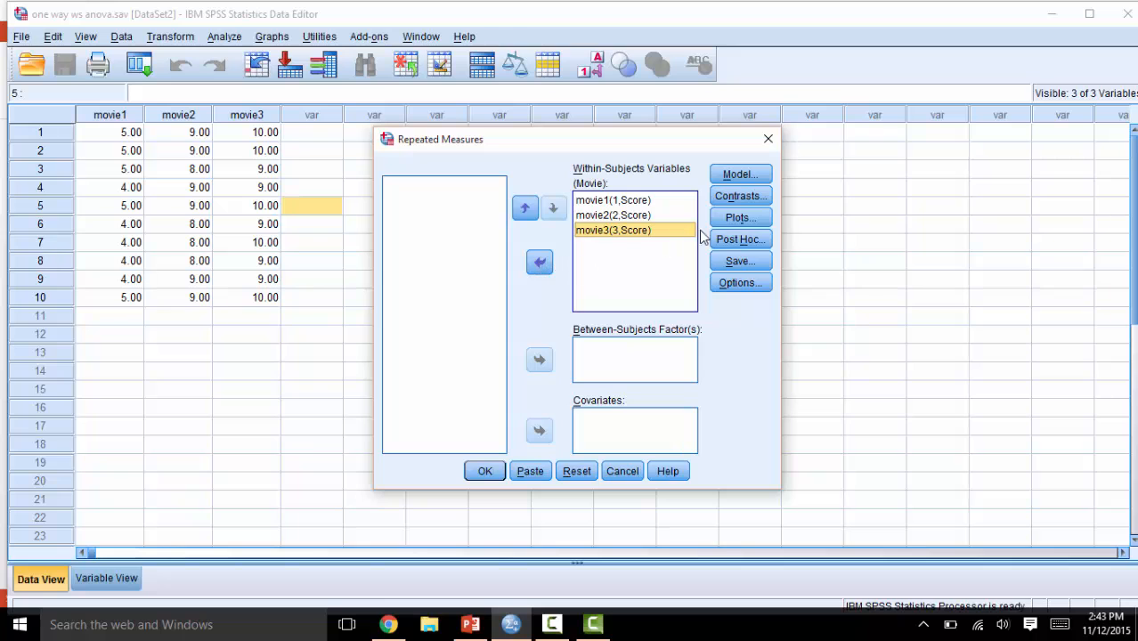
Step: Add a profile plot with Movie on the horizontal axis
{"action": "left_click", "coordinate": [739, 217]}
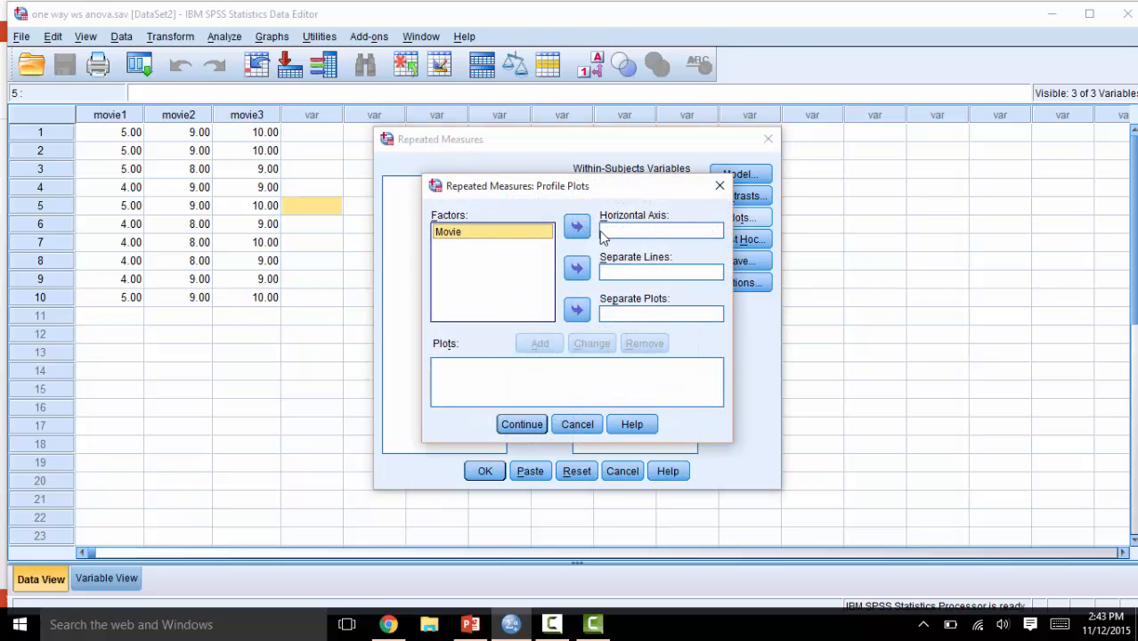
{"action": "mouse_move", "coordinate": [556, 250]}
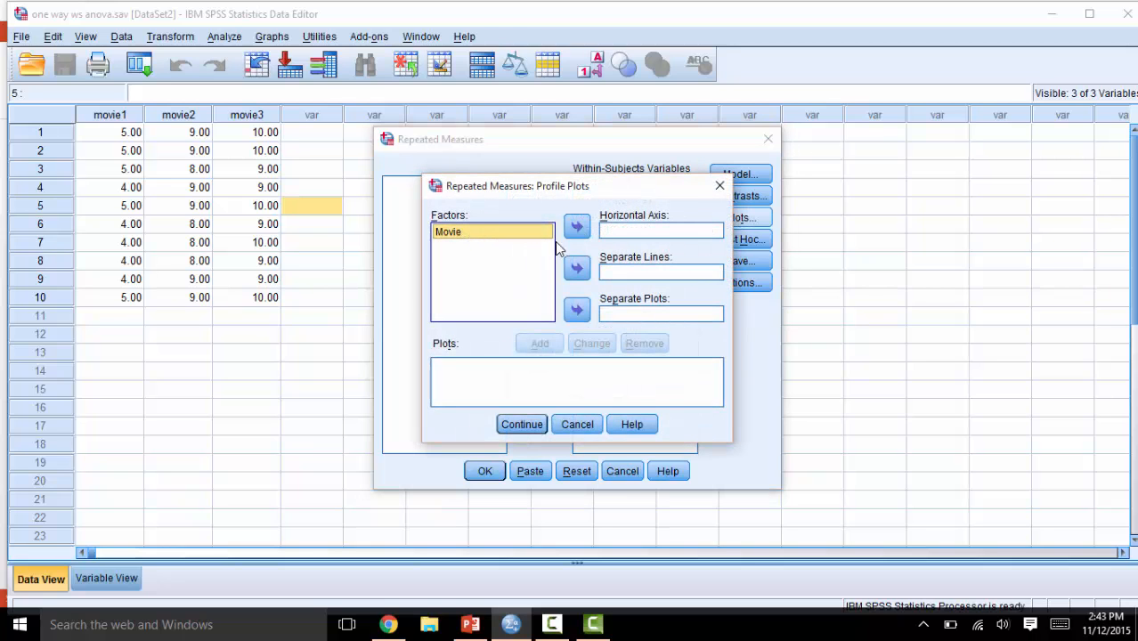
{"action": "left_click", "coordinate": [576, 225]}
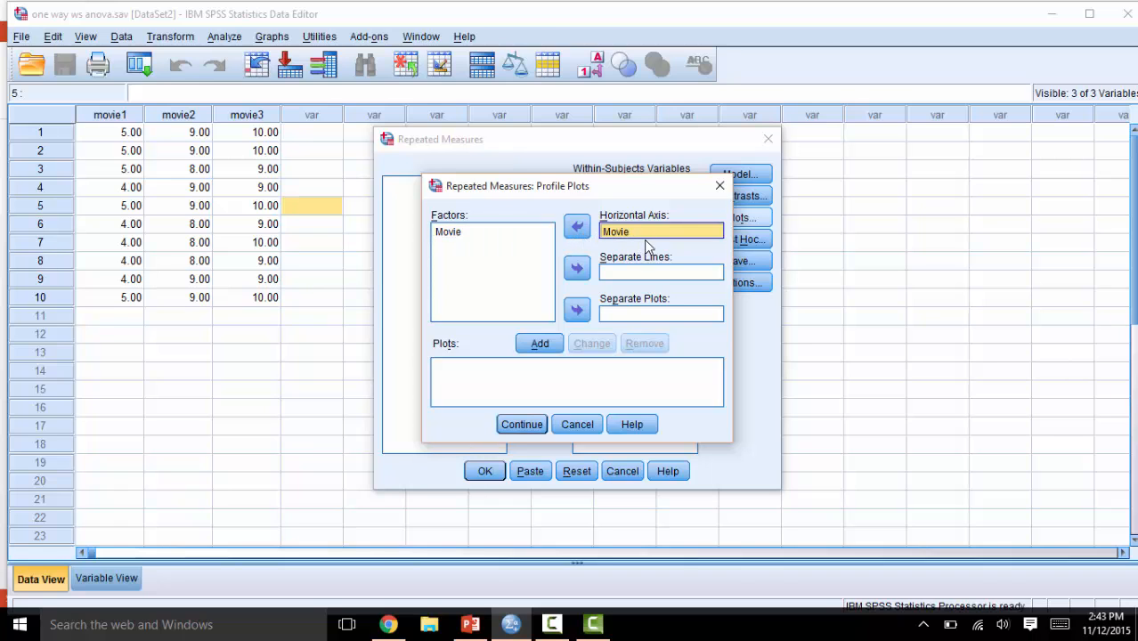
{"action": "left_click", "coordinate": [539, 342]}
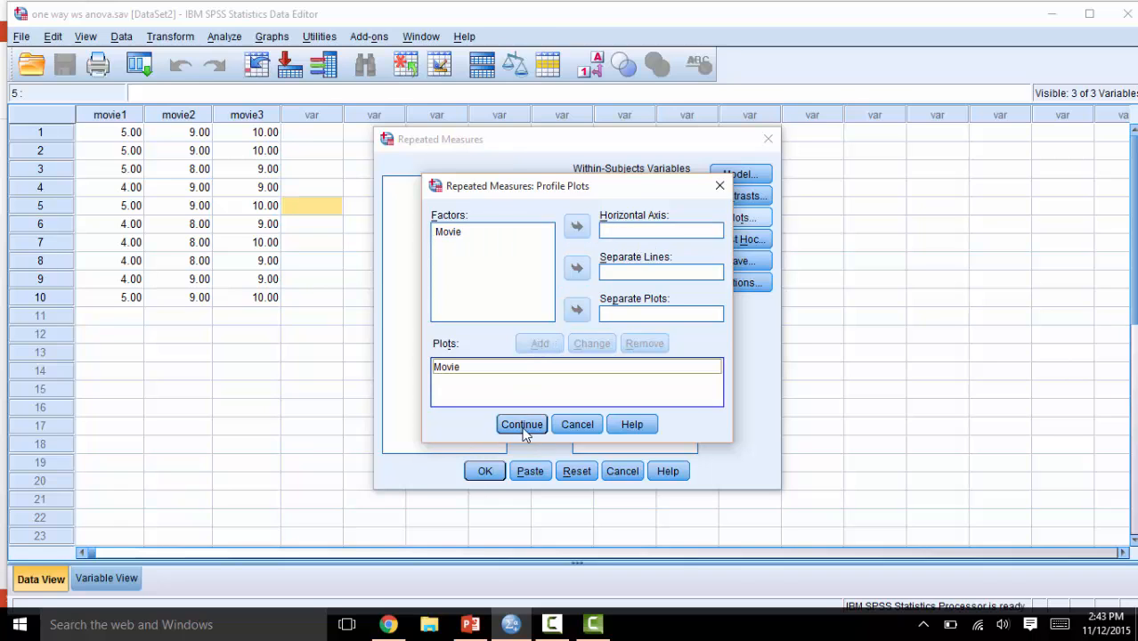
{"action": "left_click", "coordinate": [522, 424]}
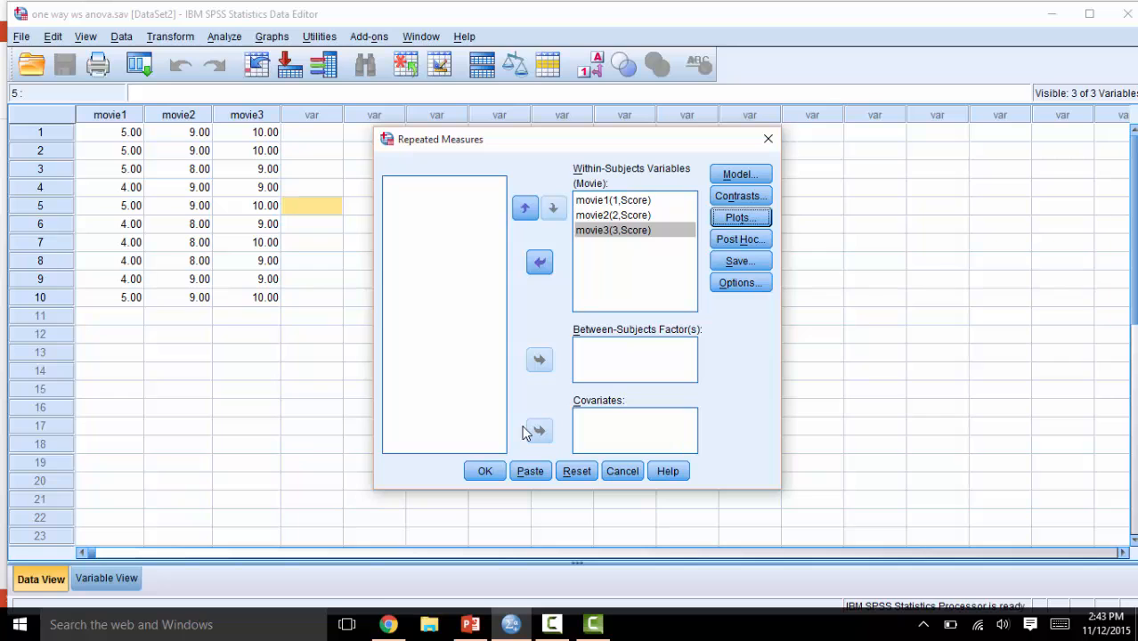
{"action": "mouse_move", "coordinate": [530, 430]}
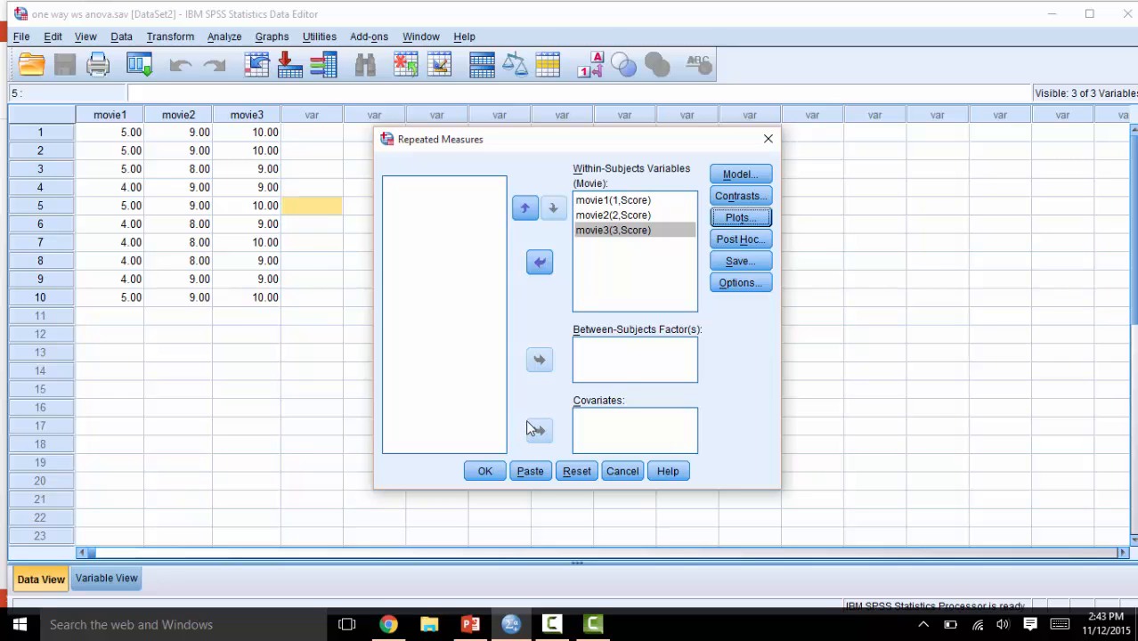
Step: Display Movie marginal means with Bonferroni-adjusted main-effect comparisons in Options
{"action": "left_click", "coordinate": [738, 282]}
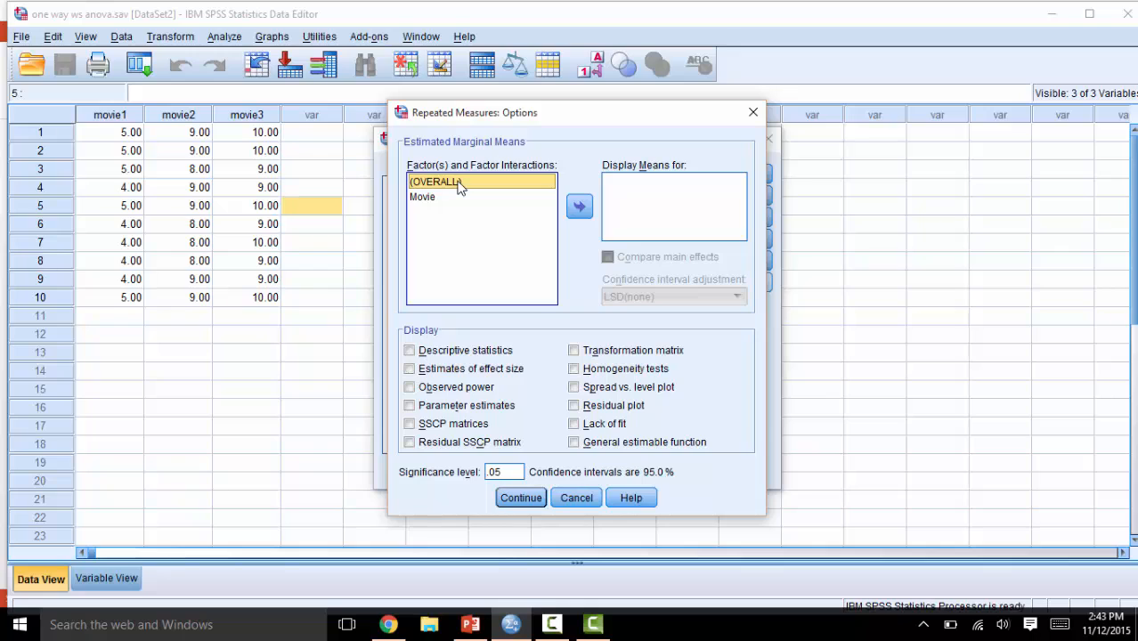
{"action": "left_click", "coordinate": [578, 206]}
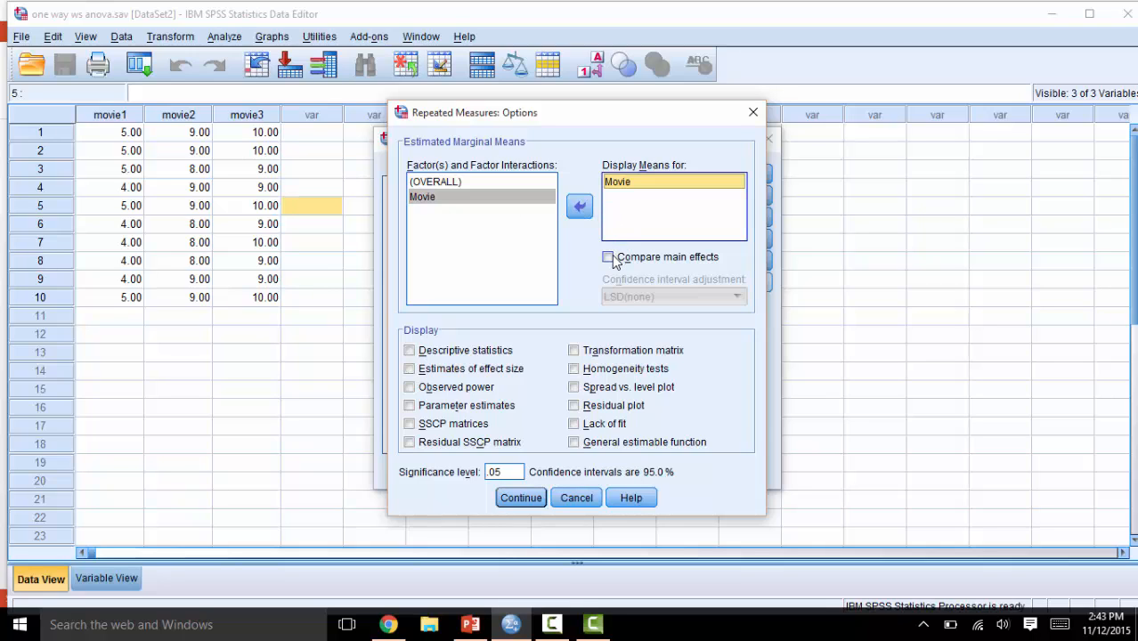
{"action": "left_click", "coordinate": [608, 256]}
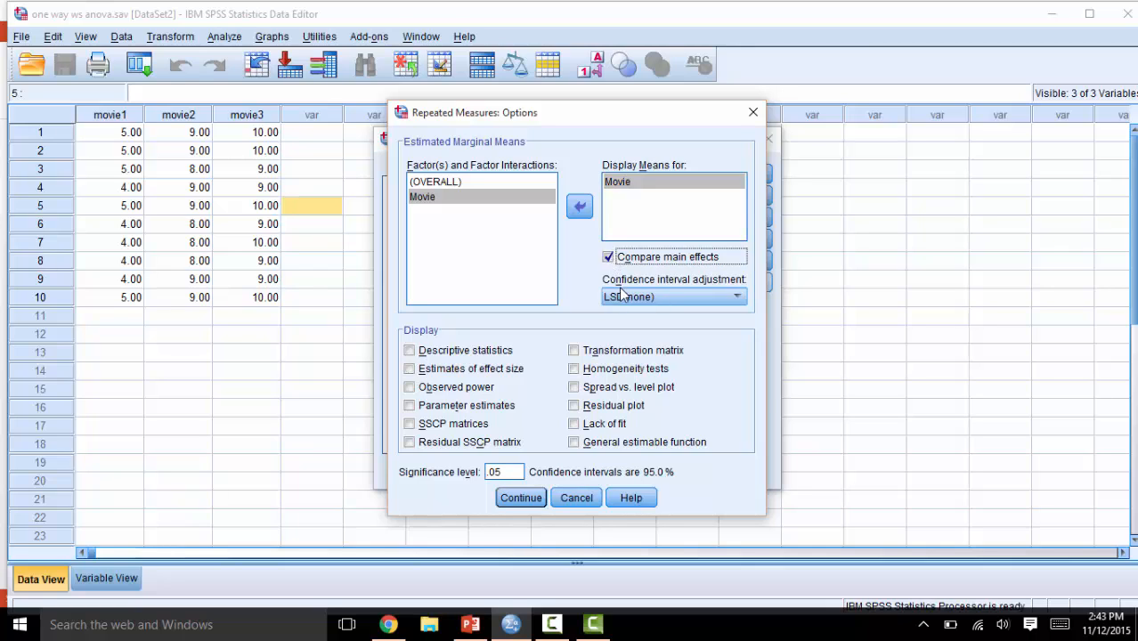
{"action": "left_click", "coordinate": [737, 297]}
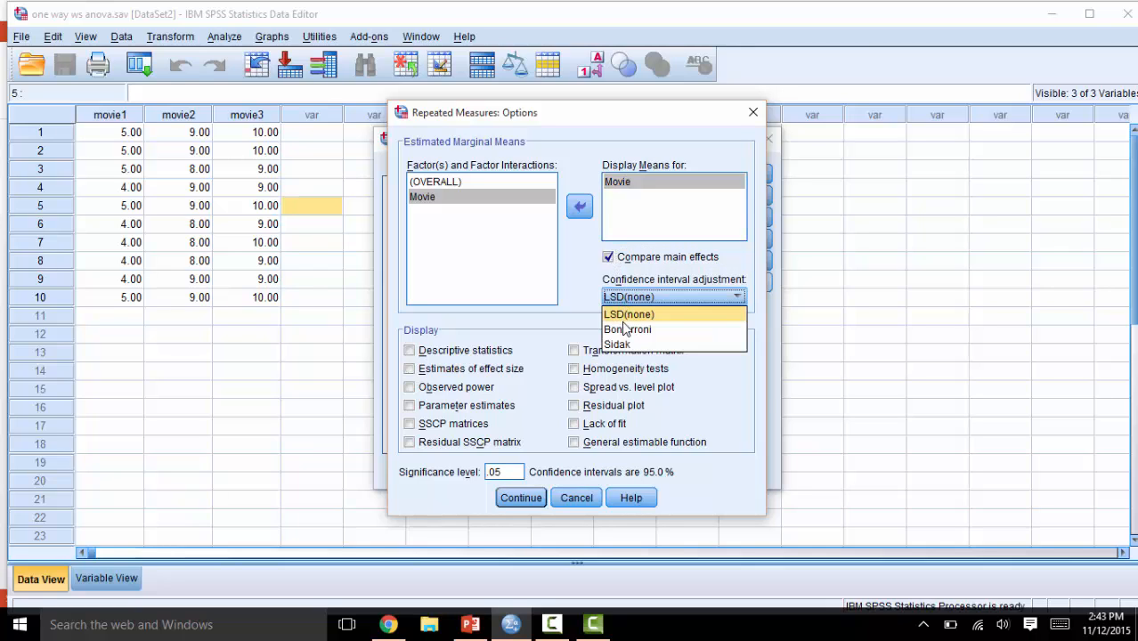
{"action": "left_click", "coordinate": [626, 329]}
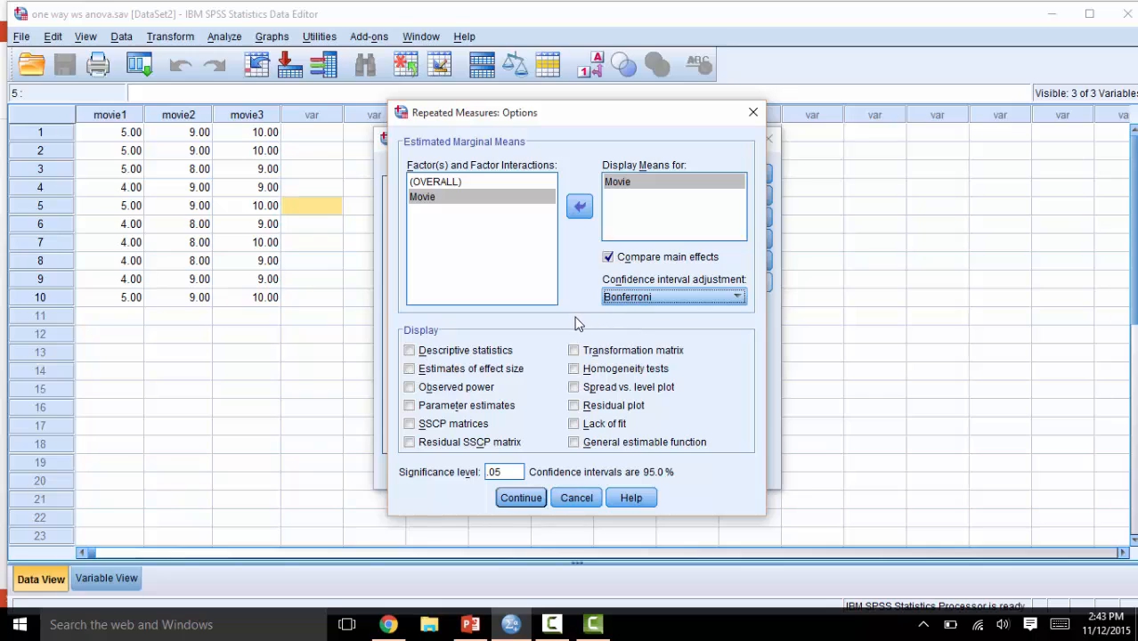
{"action": "mouse_move", "coordinate": [577, 325]}
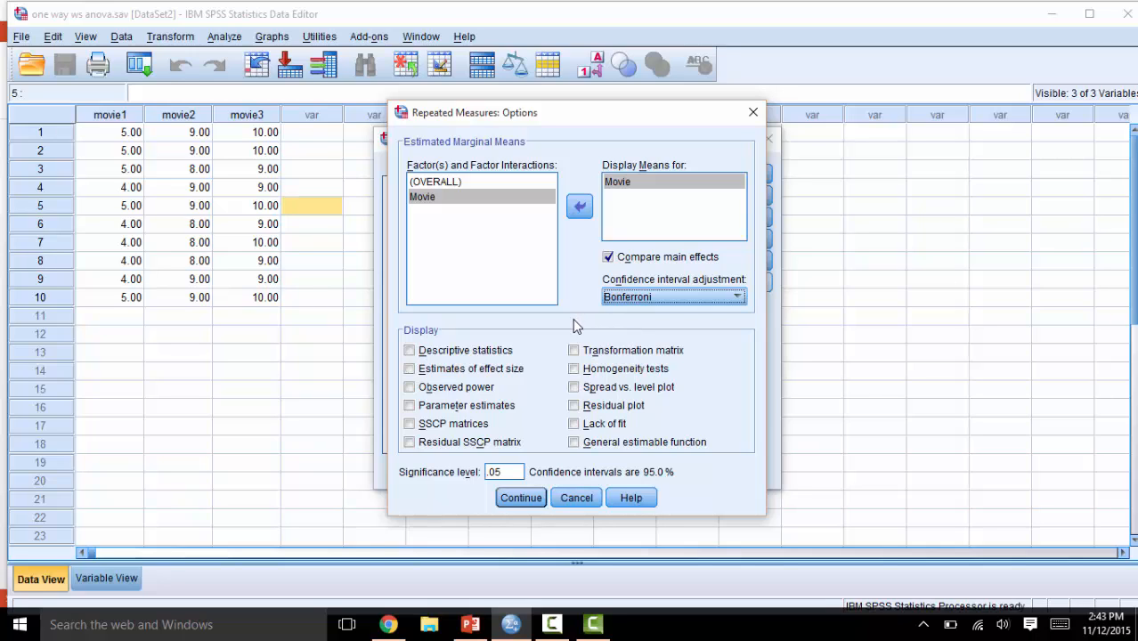
{"action": "mouse_move", "coordinate": [481, 325]}
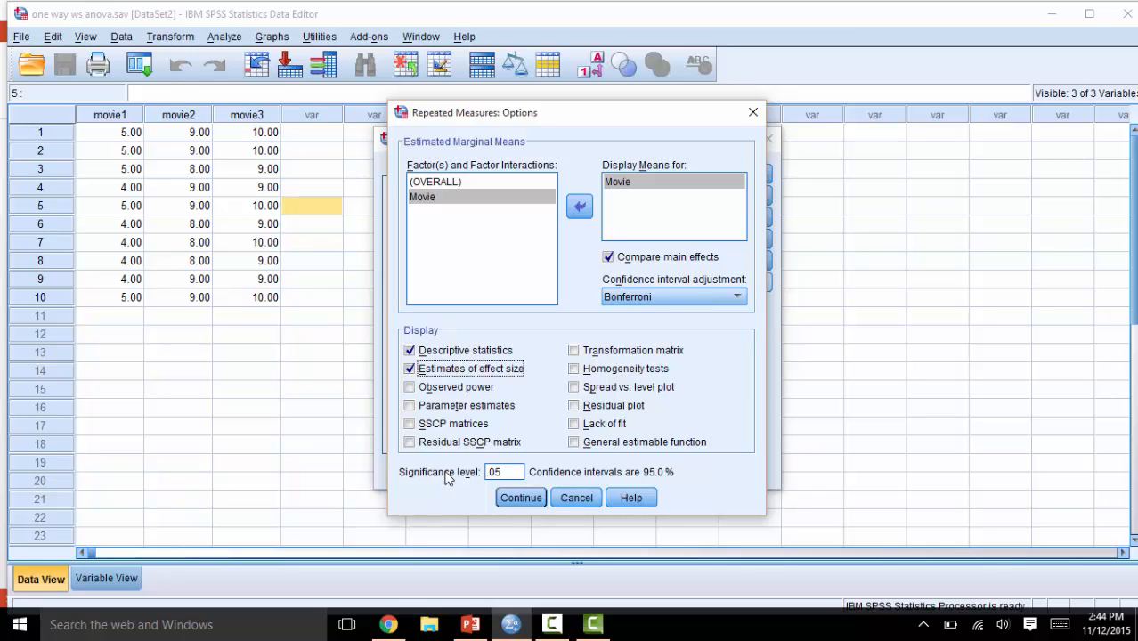
{"action": "mouse_move", "coordinate": [449, 480]}
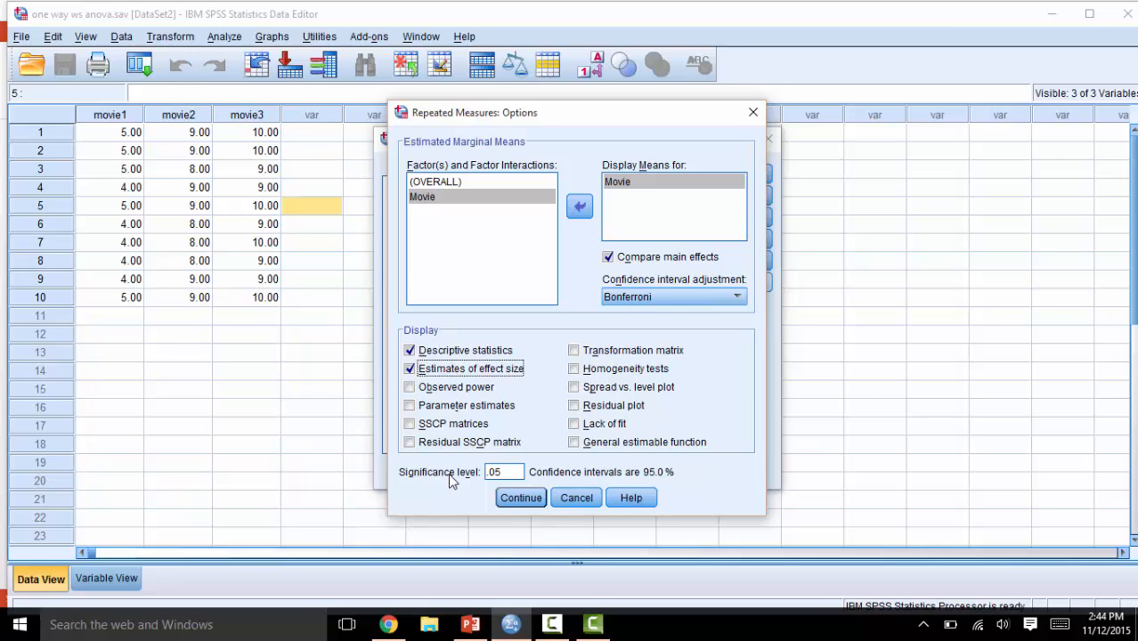
{"action": "mouse_move", "coordinate": [459, 480]}
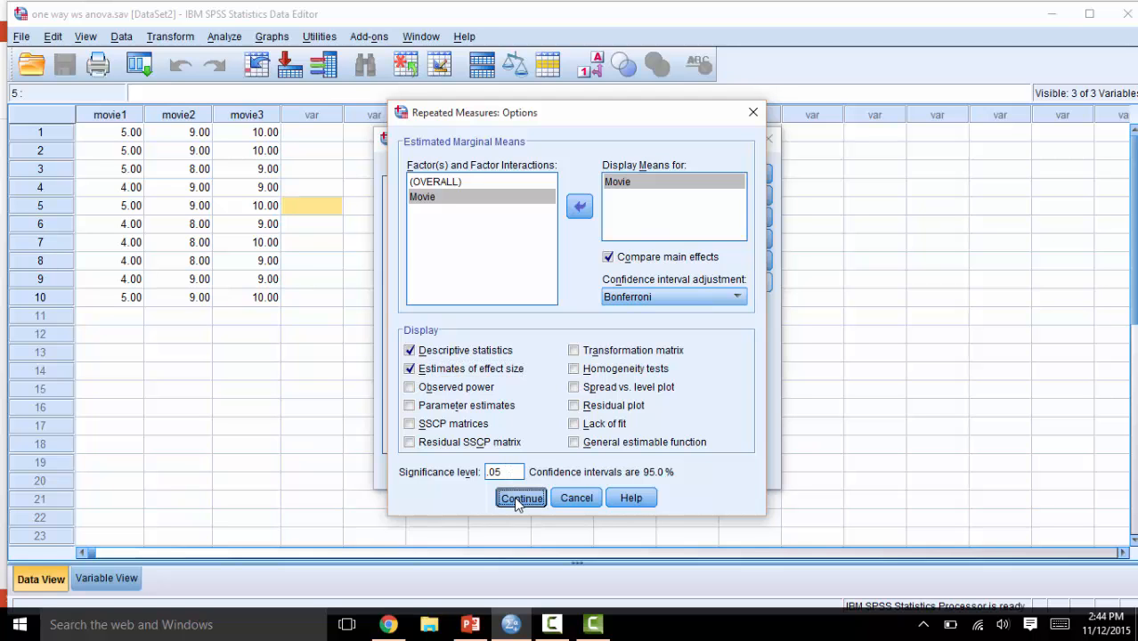
{"action": "left_click", "coordinate": [521, 497]}
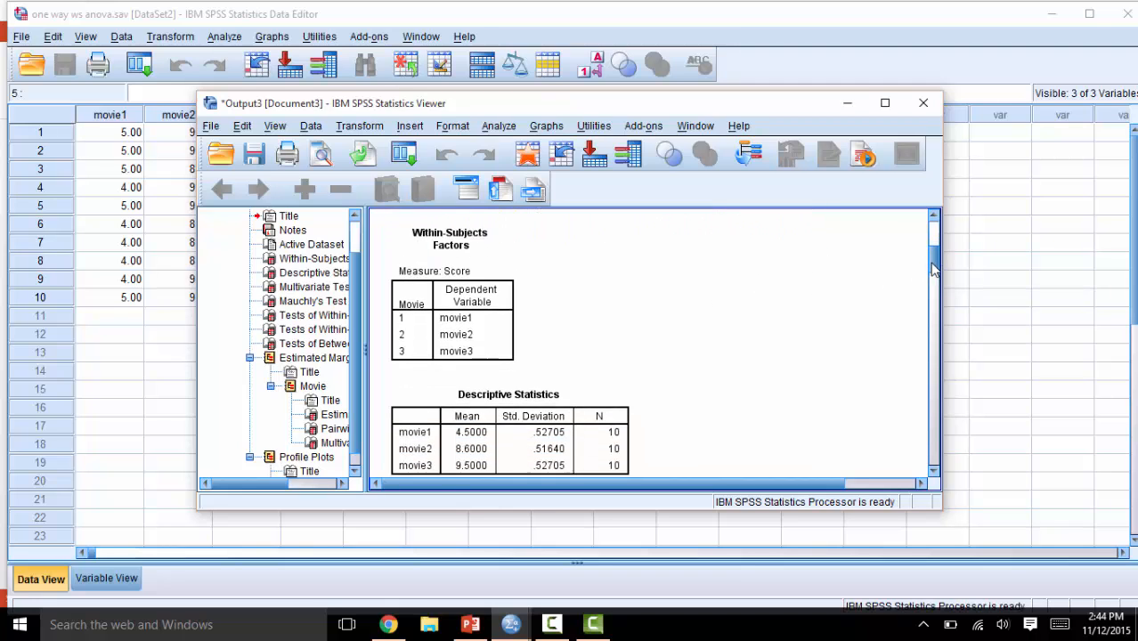
Step: Scroll the output to the Descriptive Statistics table for movie1–movie3
{"action": "scroll", "scroll_direction": "down", "scroll_amount": 3}
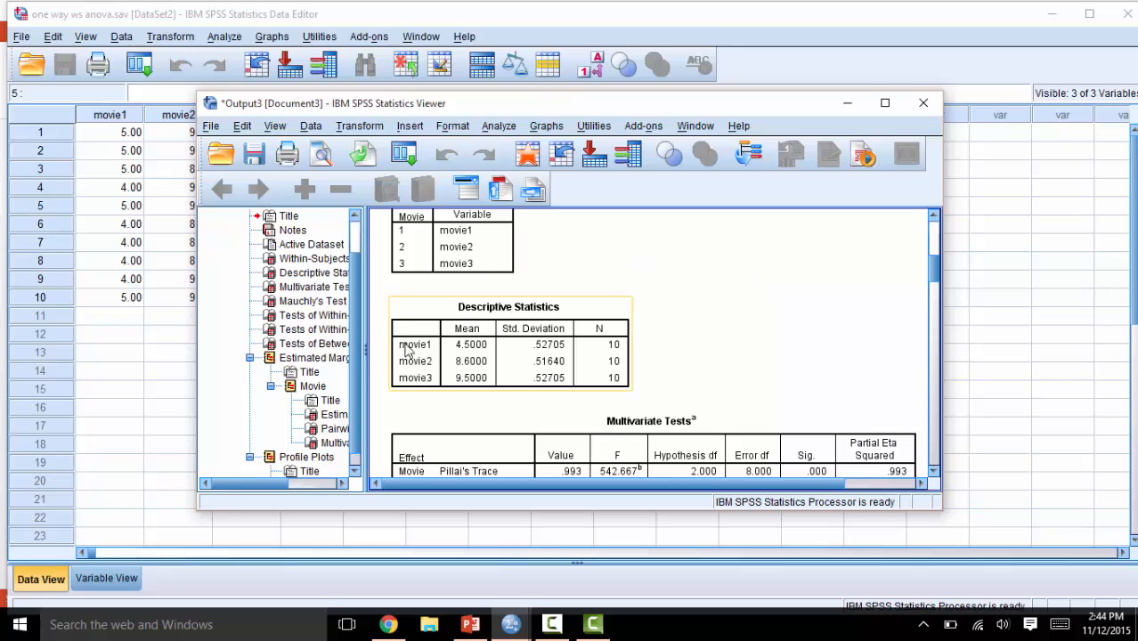
{"action": "mouse_move", "coordinate": [436, 363]}
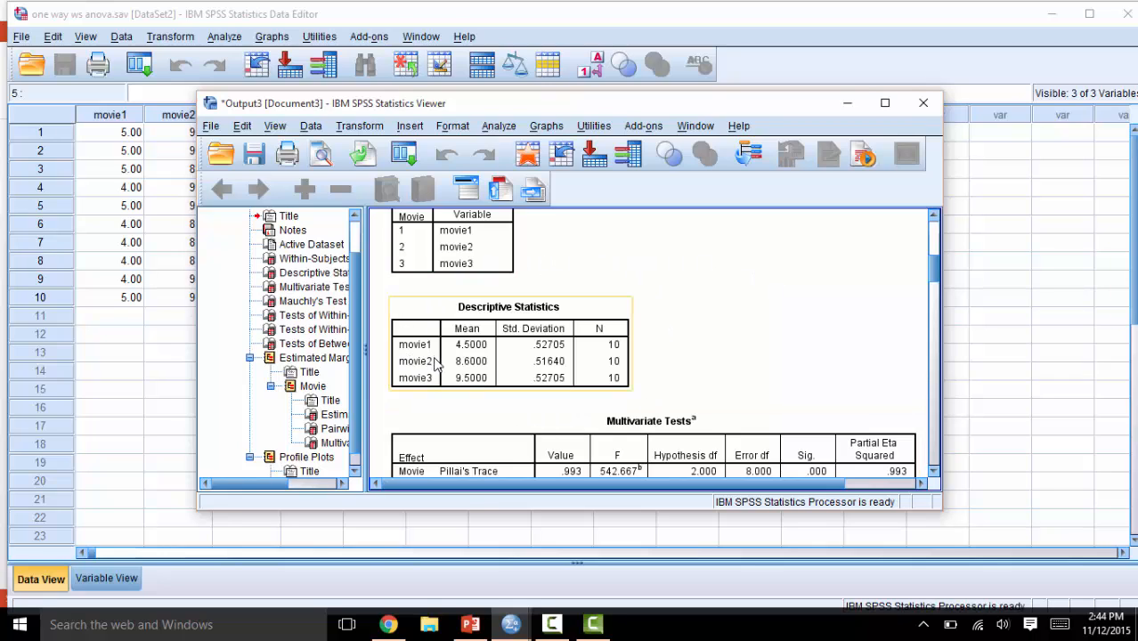
{"action": "mouse_move", "coordinate": [551, 367]}
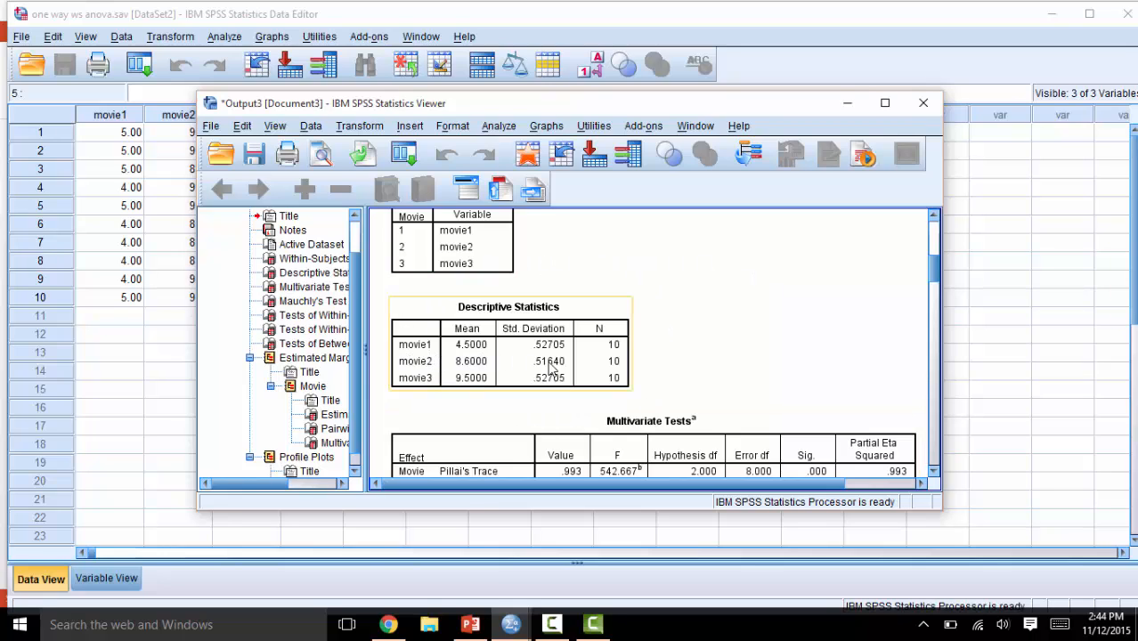
{"action": "mouse_move", "coordinate": [619, 371]}
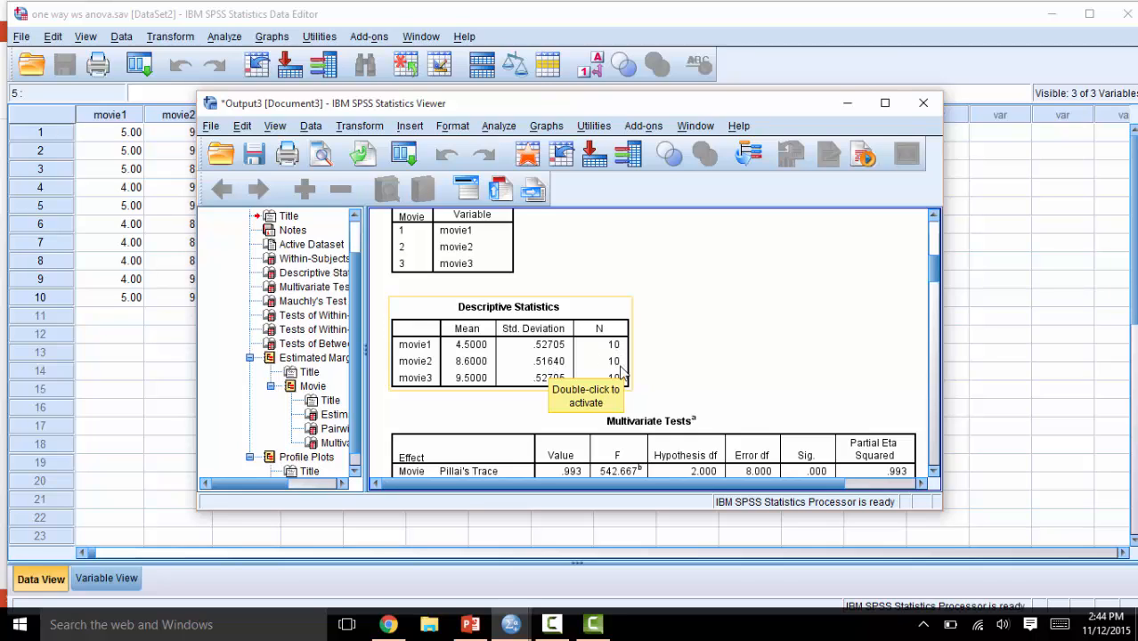
{"action": "mouse_move", "coordinate": [931, 283]}
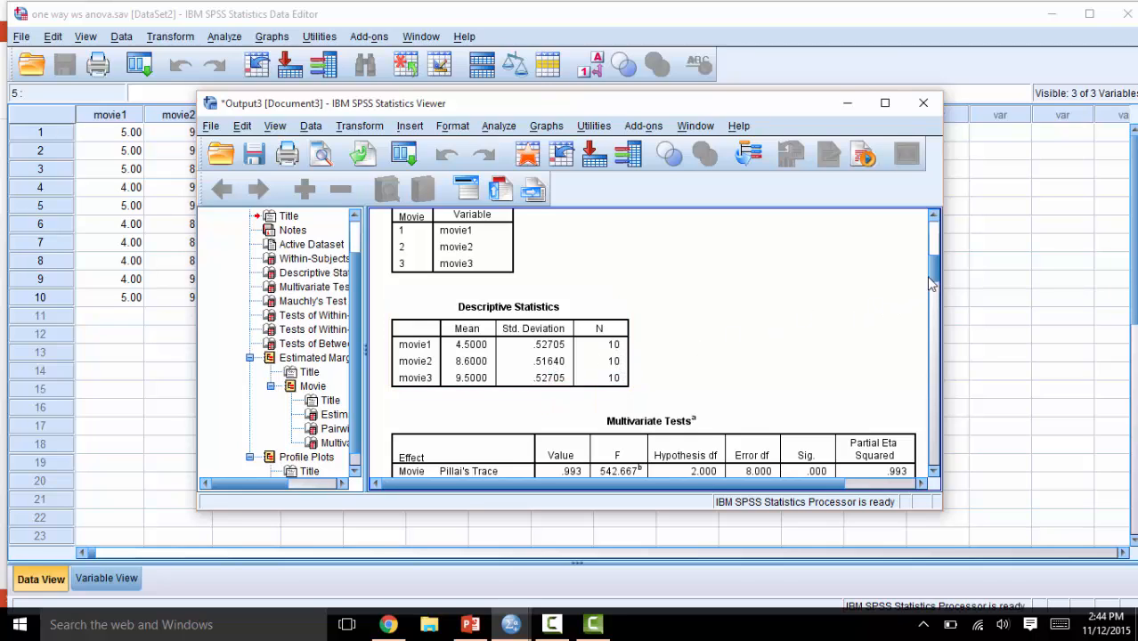
{"action": "mouse_move", "coordinate": [933, 276]}
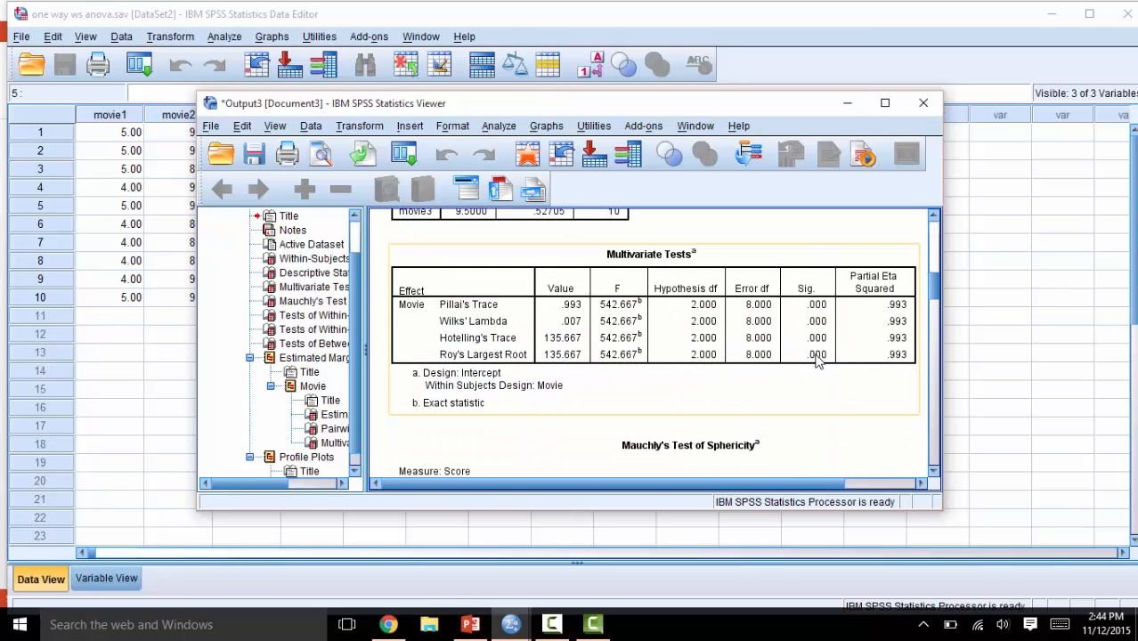
Step: Scroll past Multivariate Tests to Mauchly's Test of Sphericity (W .947, p .803)
{"action": "scroll", "scroll_direction": "down", "scroll_amount": 3}
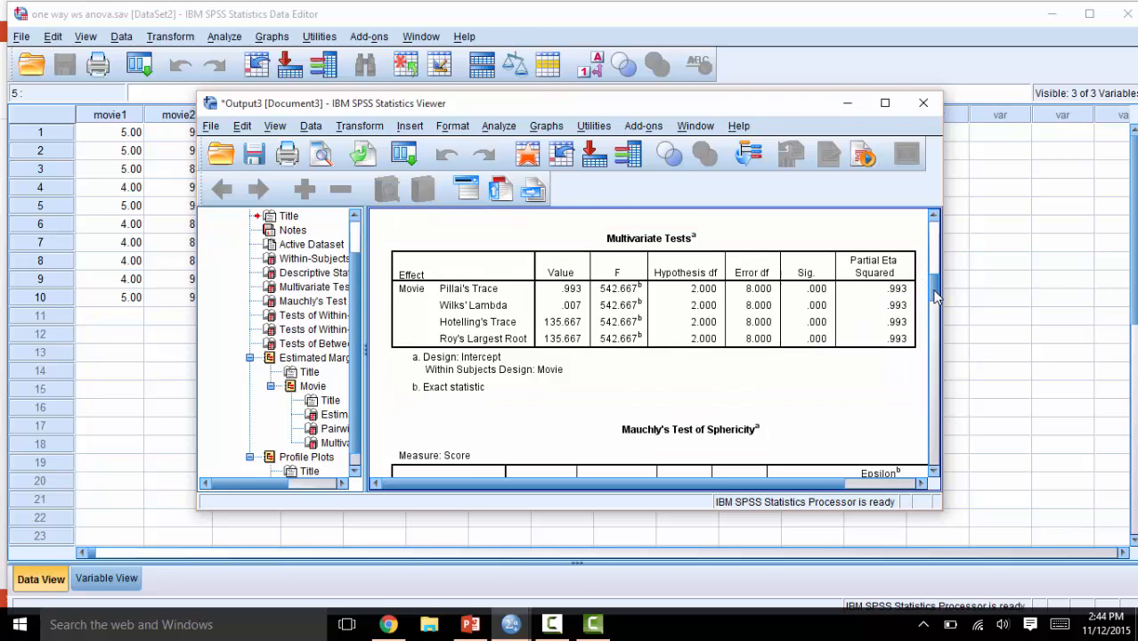
{"action": "scroll", "scroll_direction": "down", "scroll_amount": 3}
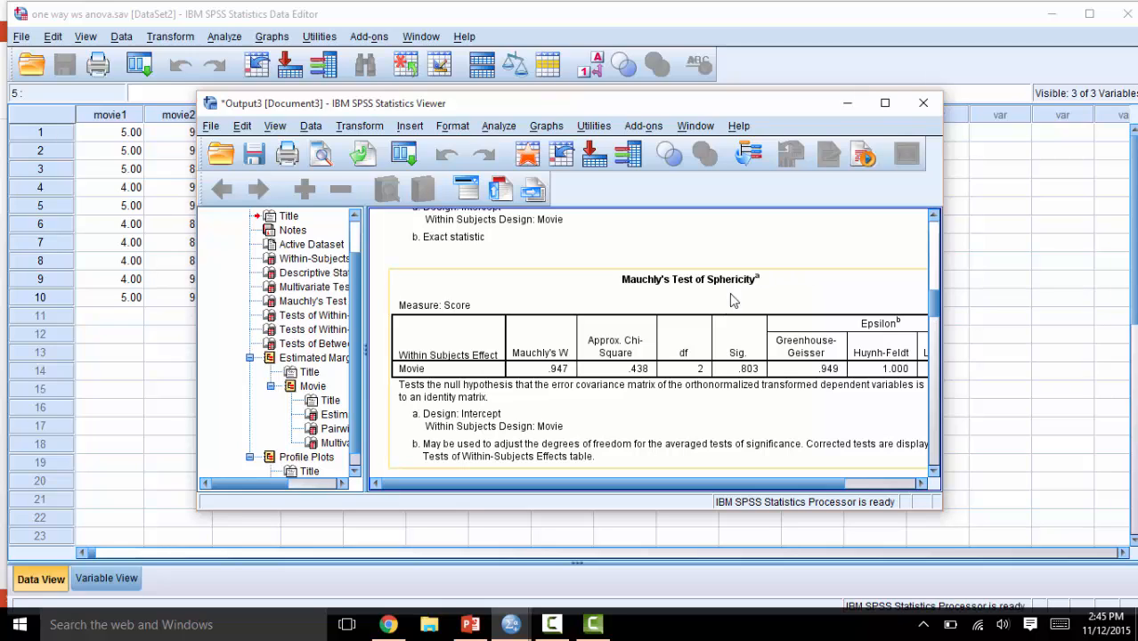
{"action": "mouse_move", "coordinate": [751, 394]}
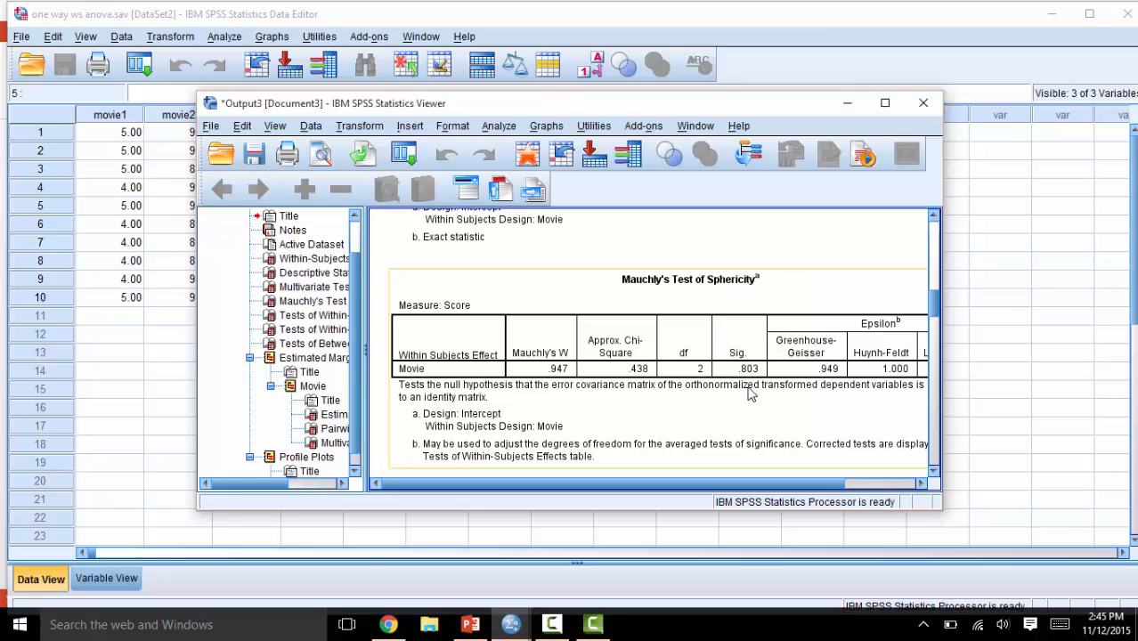
{"action": "mouse_move", "coordinate": [751, 365]}
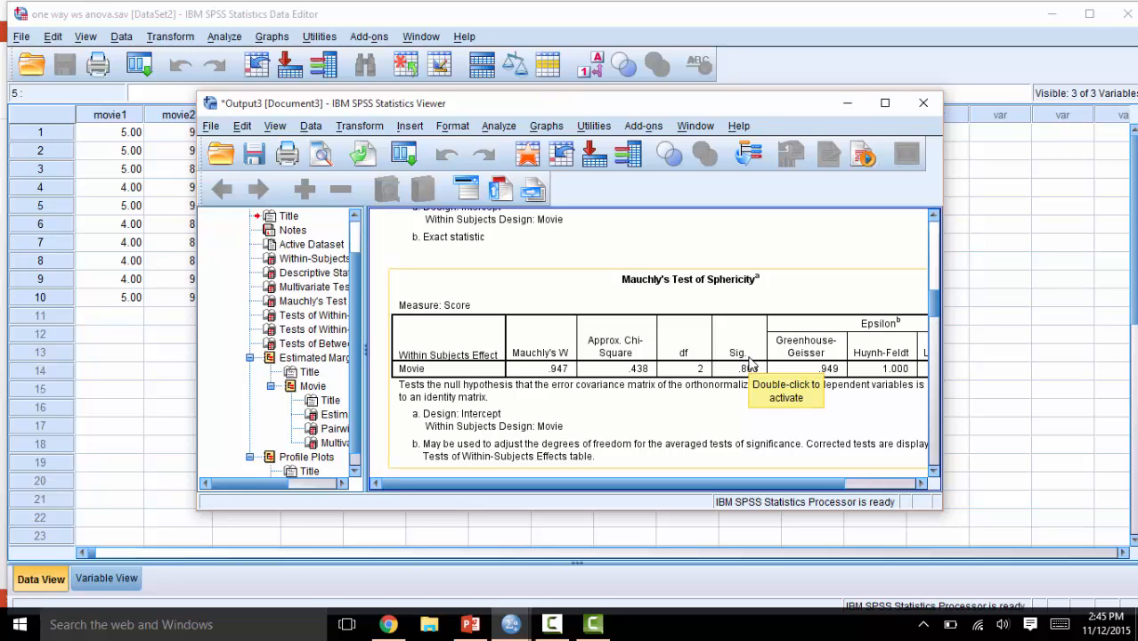
{"action": "mouse_move", "coordinate": [748, 367]}
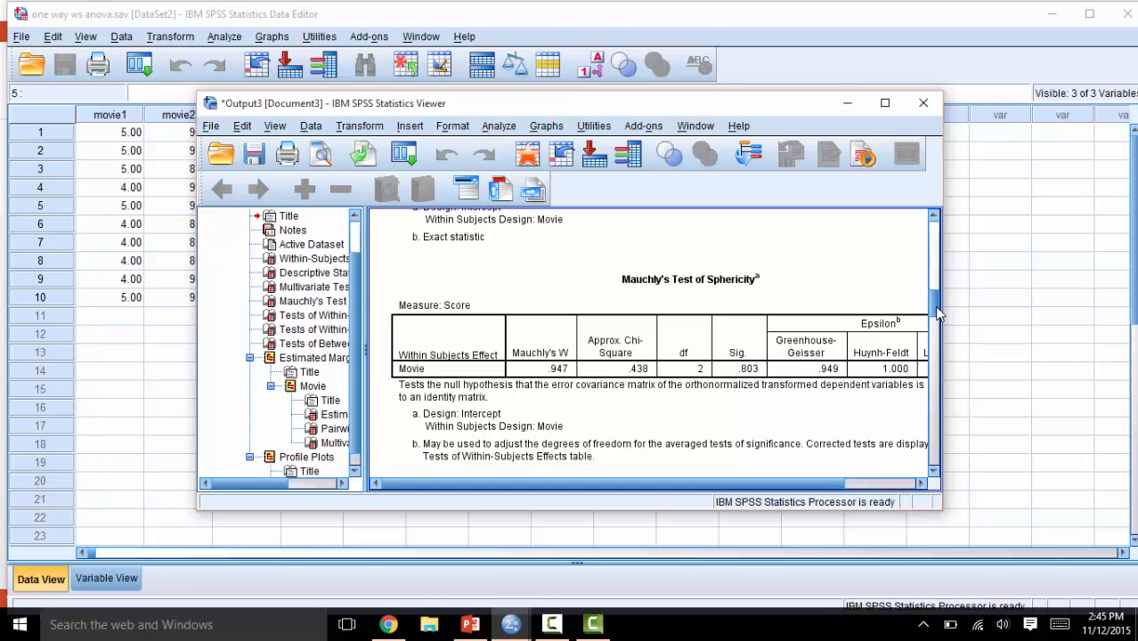
{"action": "scroll", "scroll_direction": "down", "scroll_amount": 3}
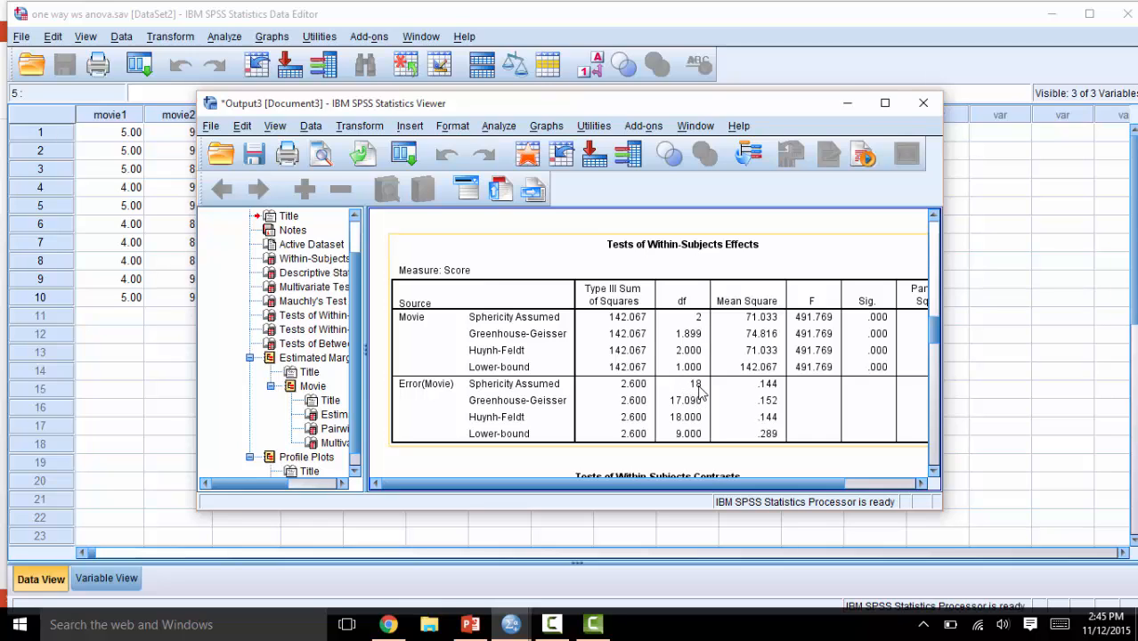
{"action": "mouse_move", "coordinate": [696, 393]}
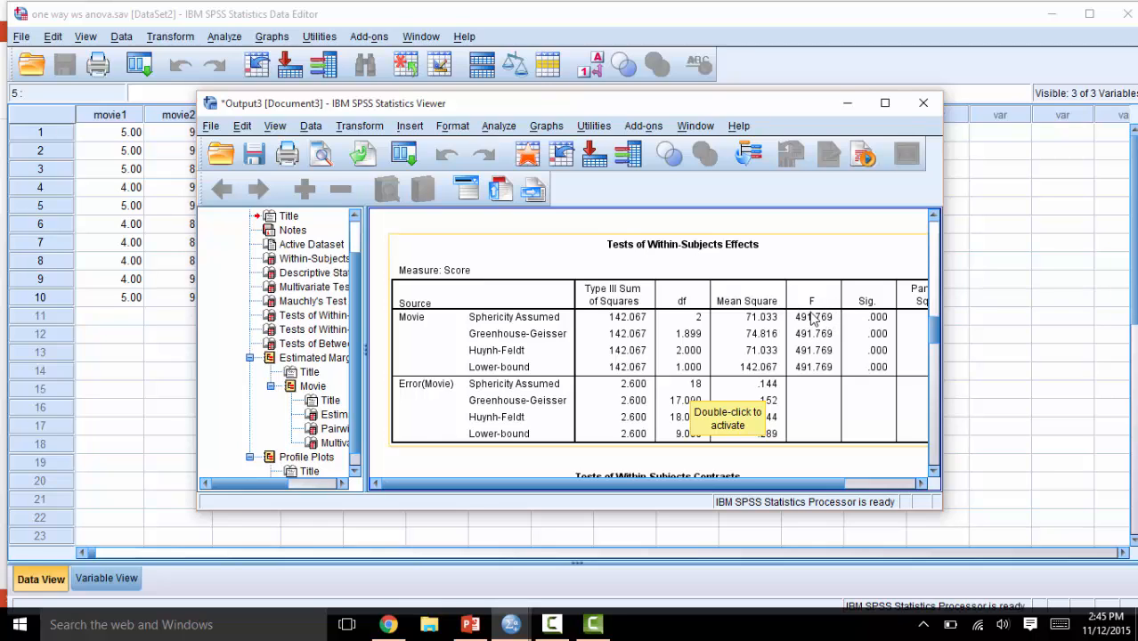
{"action": "mouse_move", "coordinate": [883, 326]}
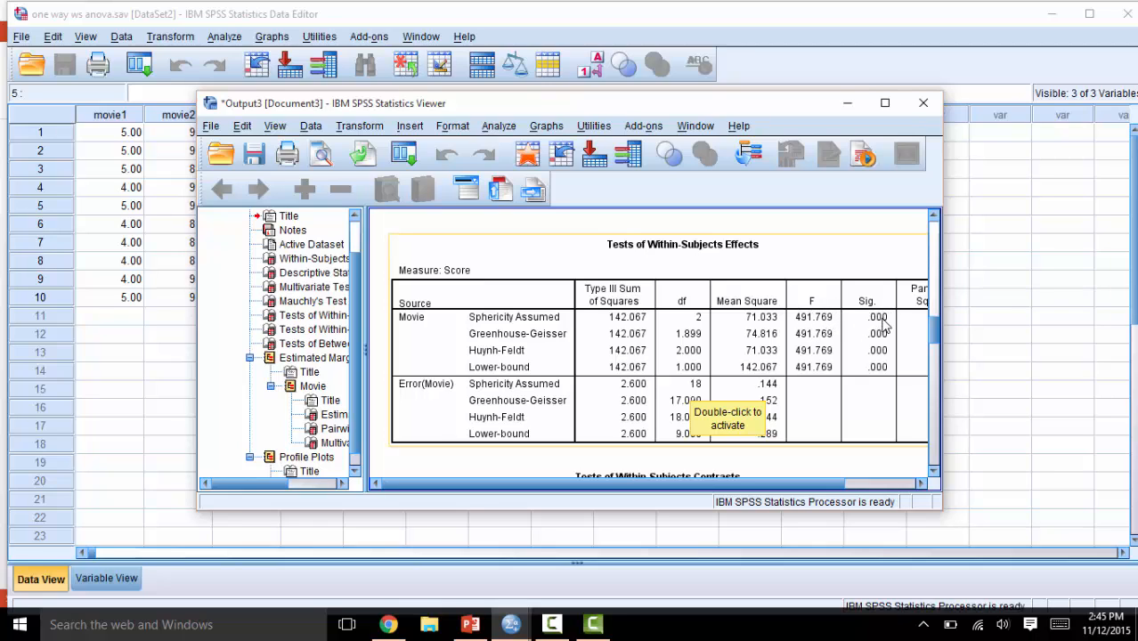
{"action": "mouse_move", "coordinate": [843, 322]}
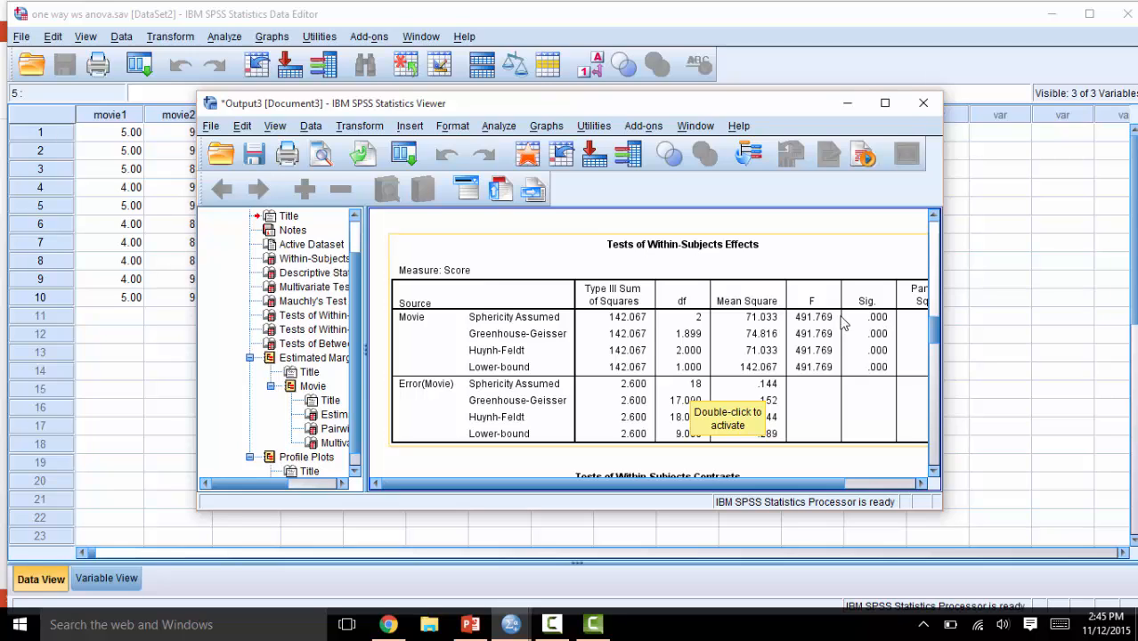
{"action": "mouse_move", "coordinate": [499, 330]}
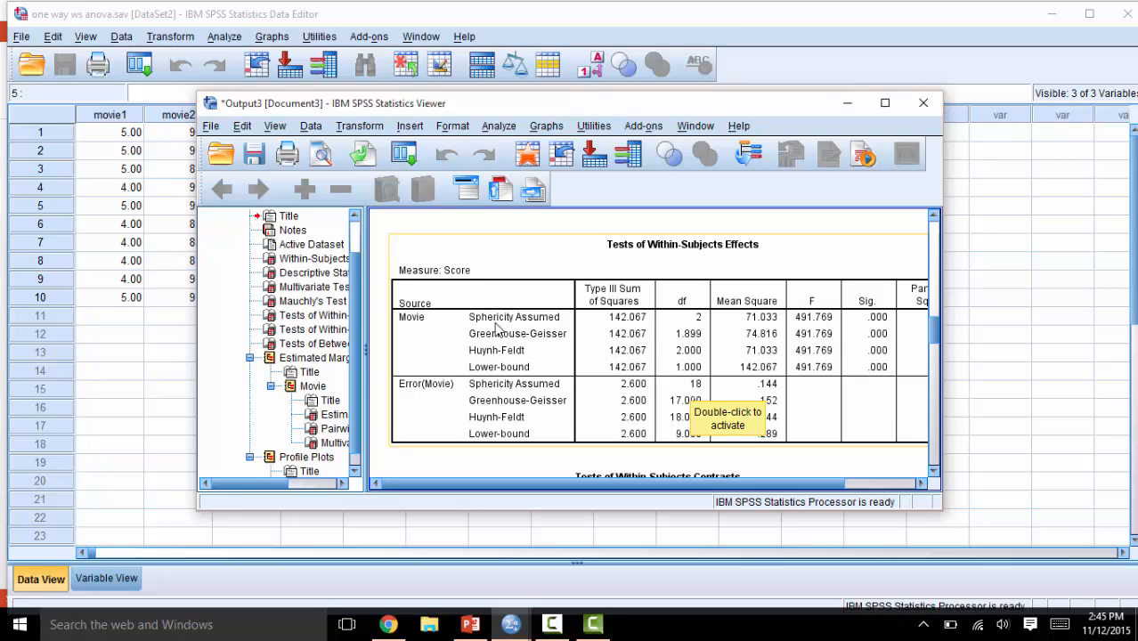
{"action": "mouse_move", "coordinate": [754, 325]}
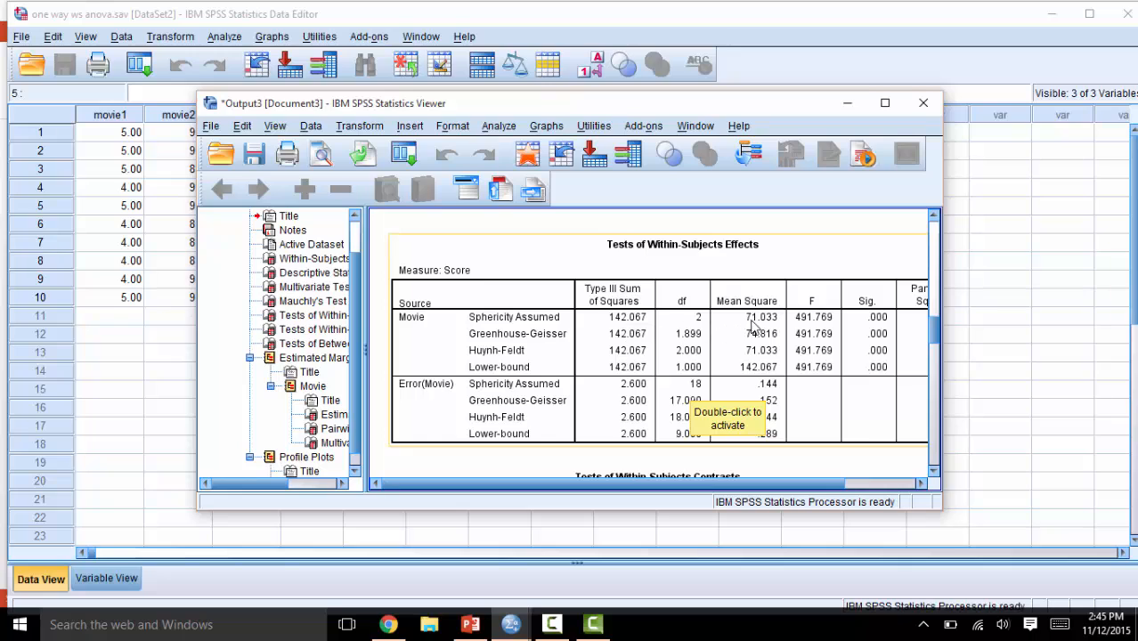
{"action": "mouse_move", "coordinate": [523, 388]}
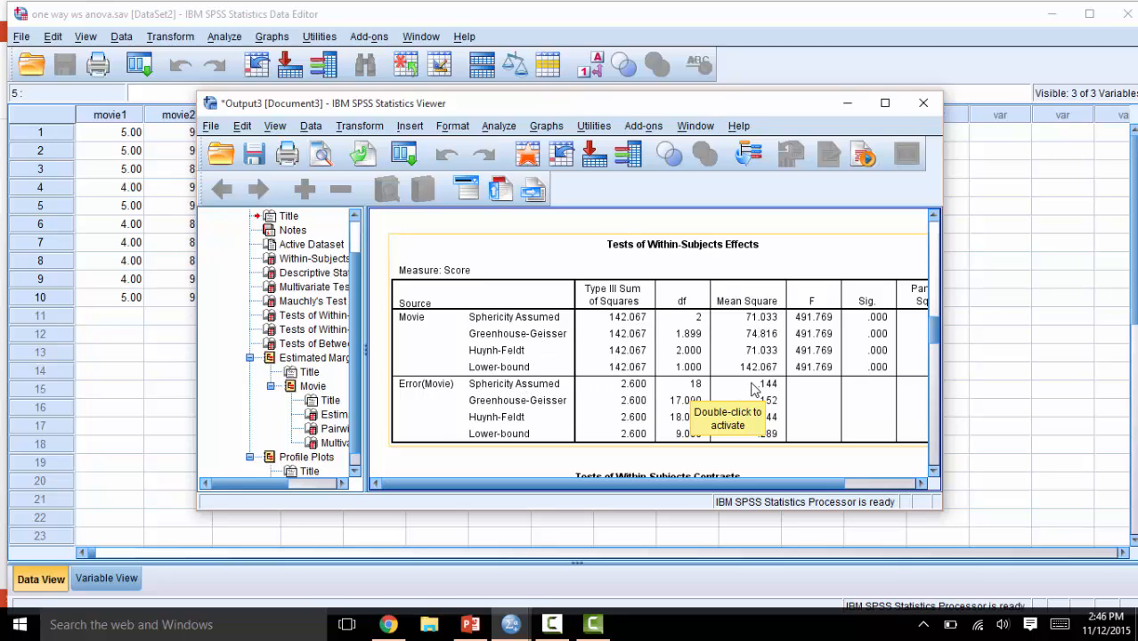
{"action": "mouse_move", "coordinate": [549, 388]}
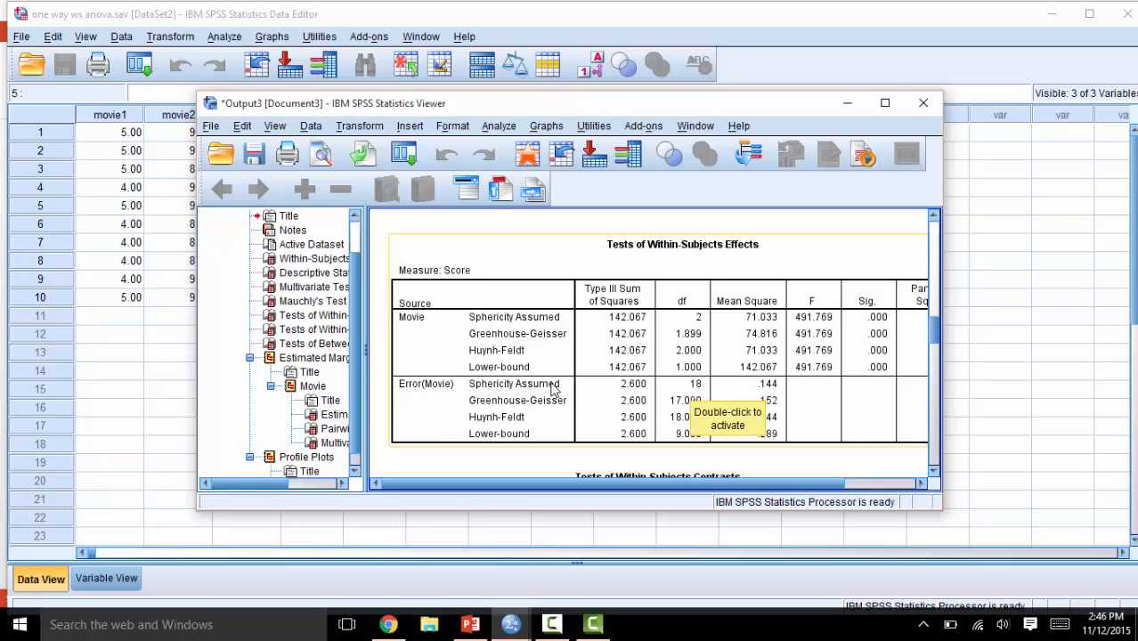
{"action": "mouse_move", "coordinate": [690, 349]}
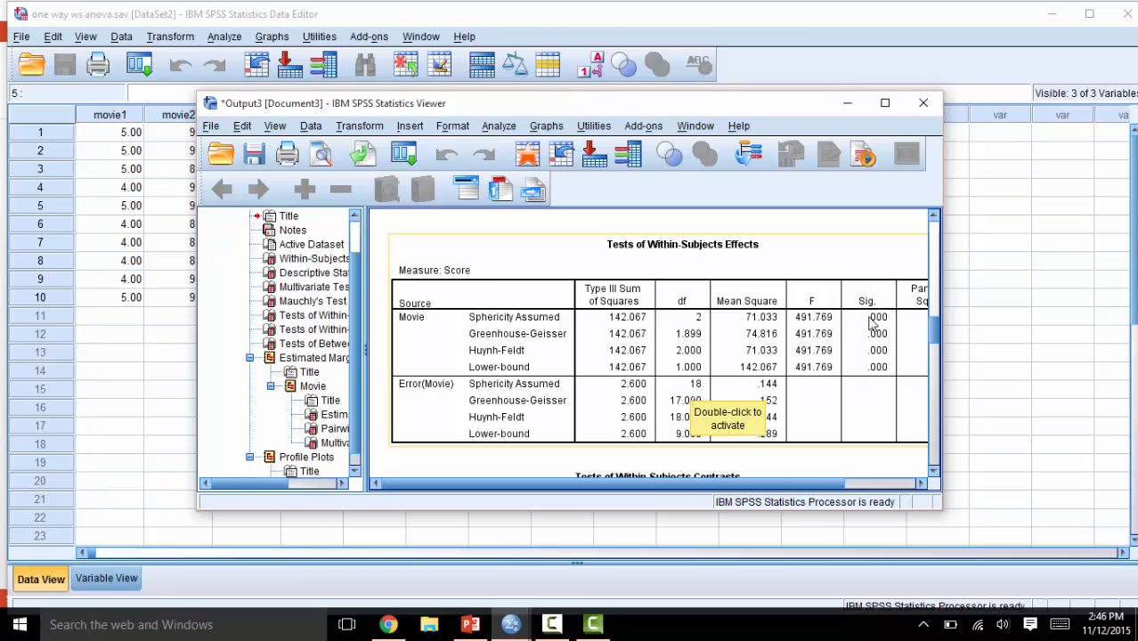
{"action": "mouse_move", "coordinate": [872, 318]}
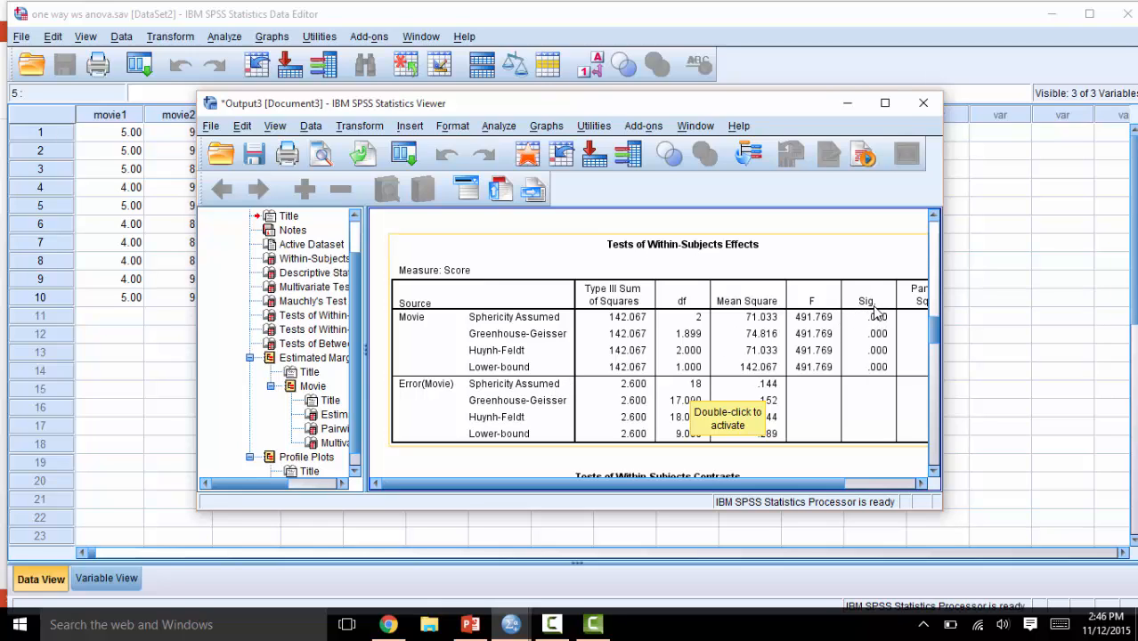
{"action": "mouse_move", "coordinate": [873, 314]}
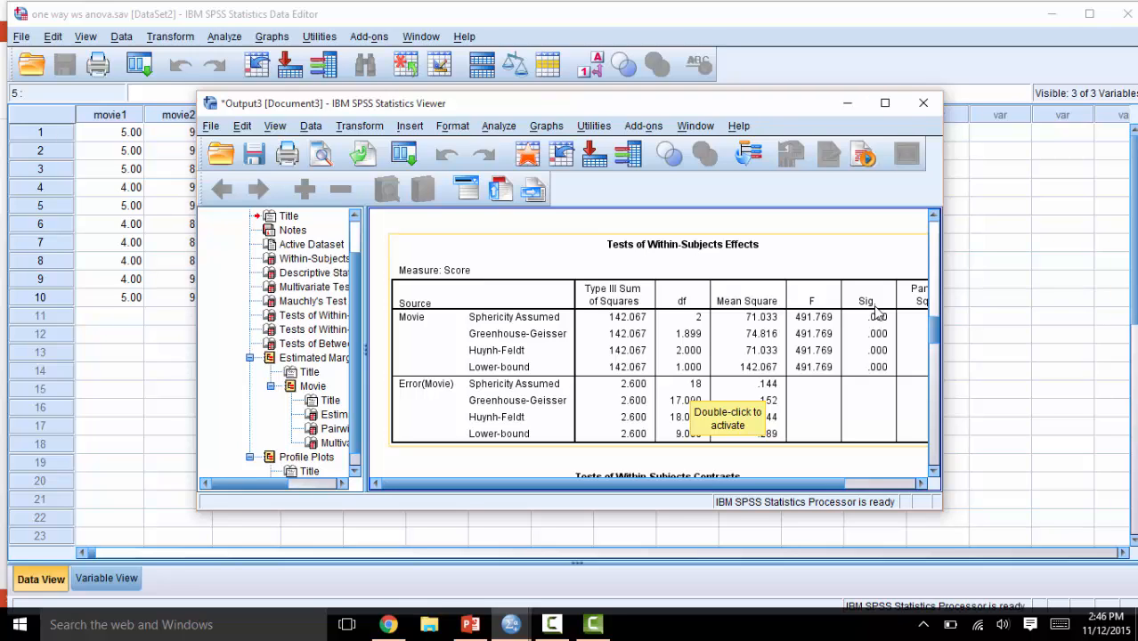
{"action": "mouse_move", "coordinate": [877, 314]}
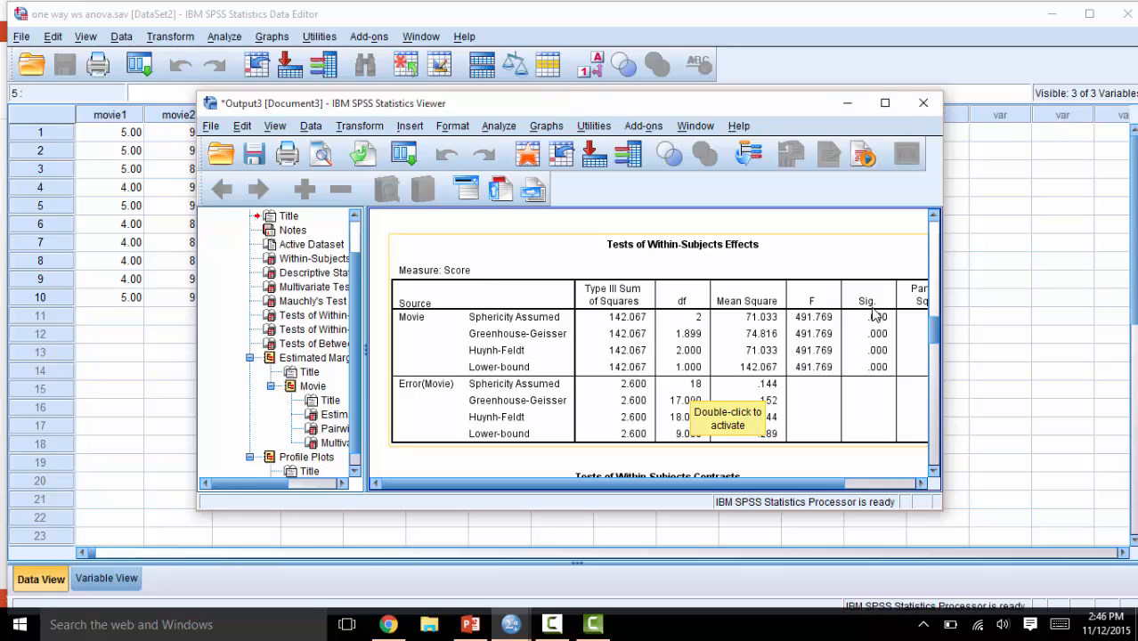
{"action": "mouse_move", "coordinate": [822, 338]}
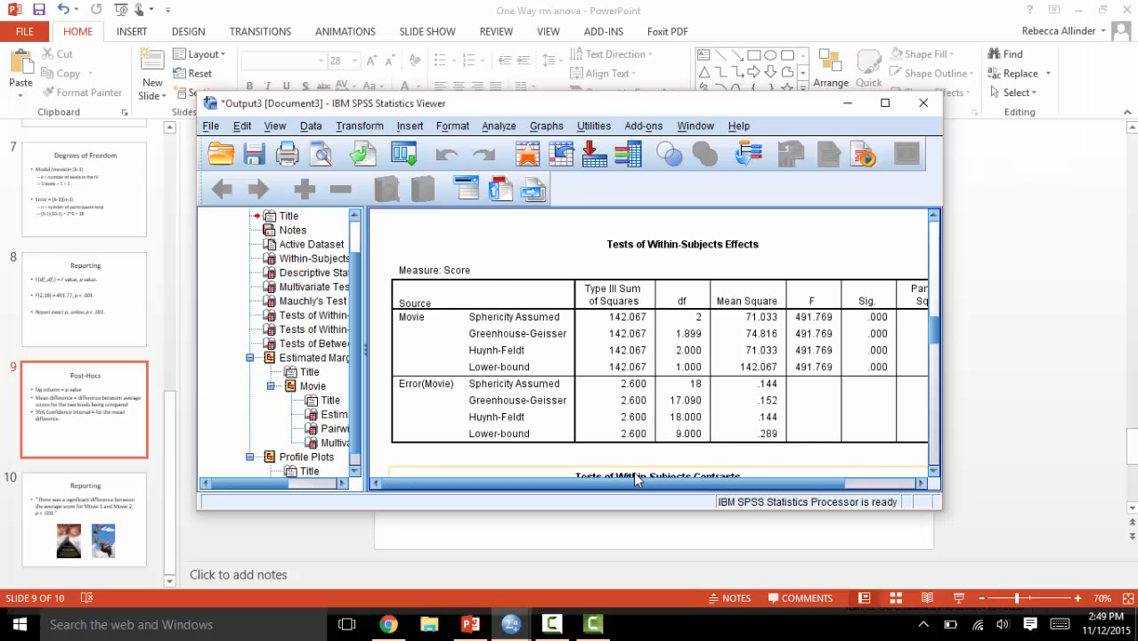
{"action": "mouse_move", "coordinate": [645, 419]}
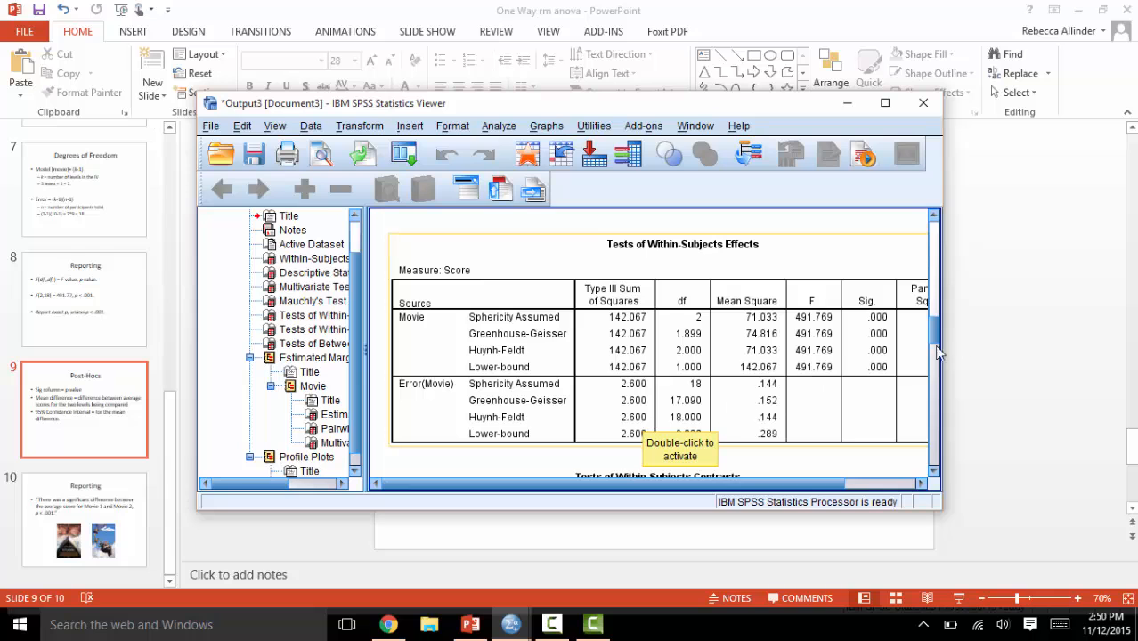
Step: Scroll past the contrasts to the Bonferroni Pairwise Comparisons table for Movie
{"action": "scroll", "scroll_direction": "down", "scroll_amount": 3}
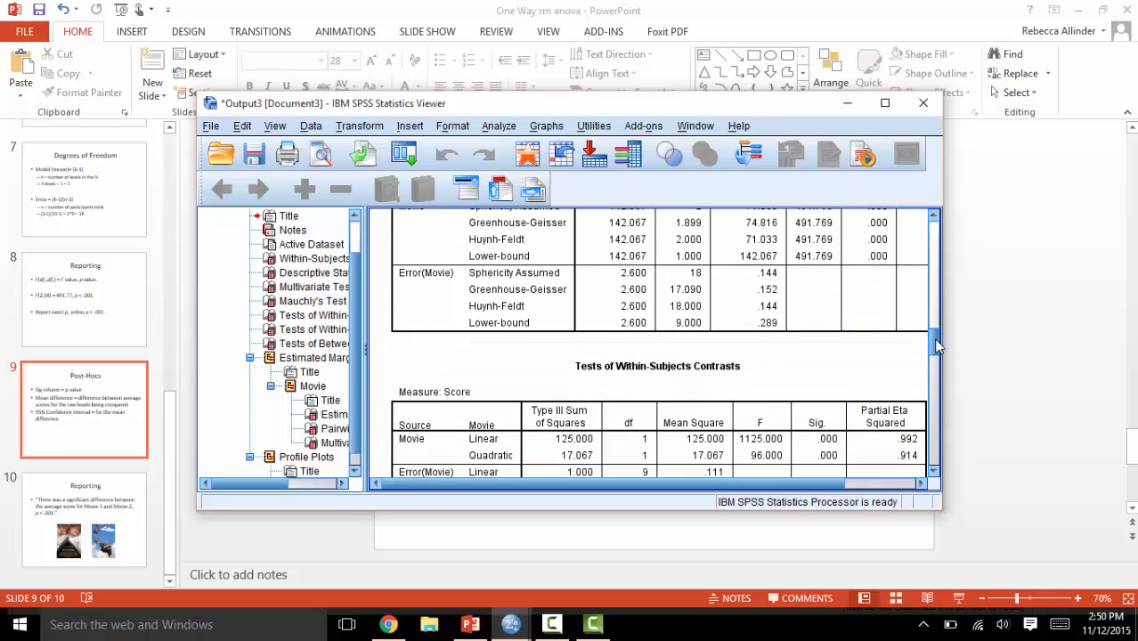
{"action": "scroll", "scroll_direction": "down", "scroll_amount": 3}
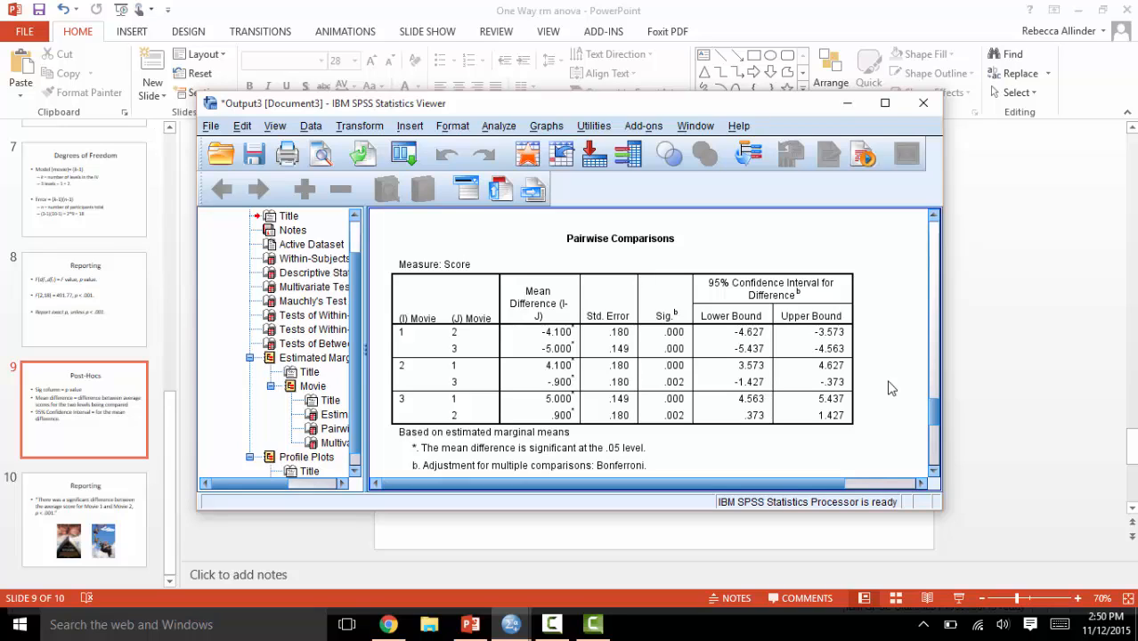
{"action": "left_click", "coordinate": [549, 353]}
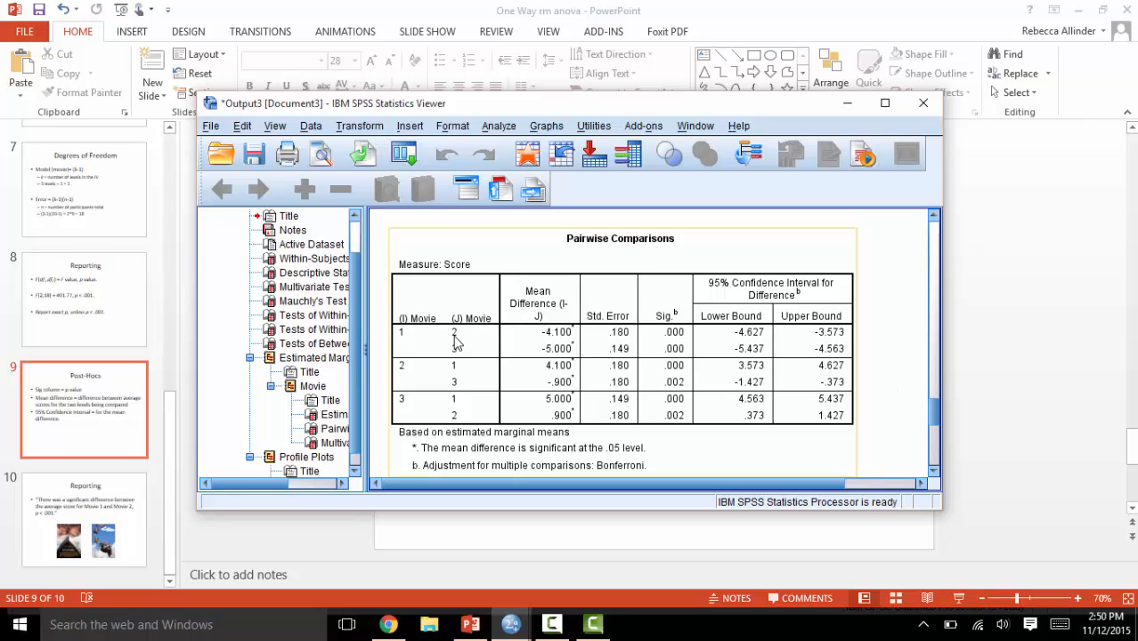
{"action": "mouse_move", "coordinate": [455, 347]}
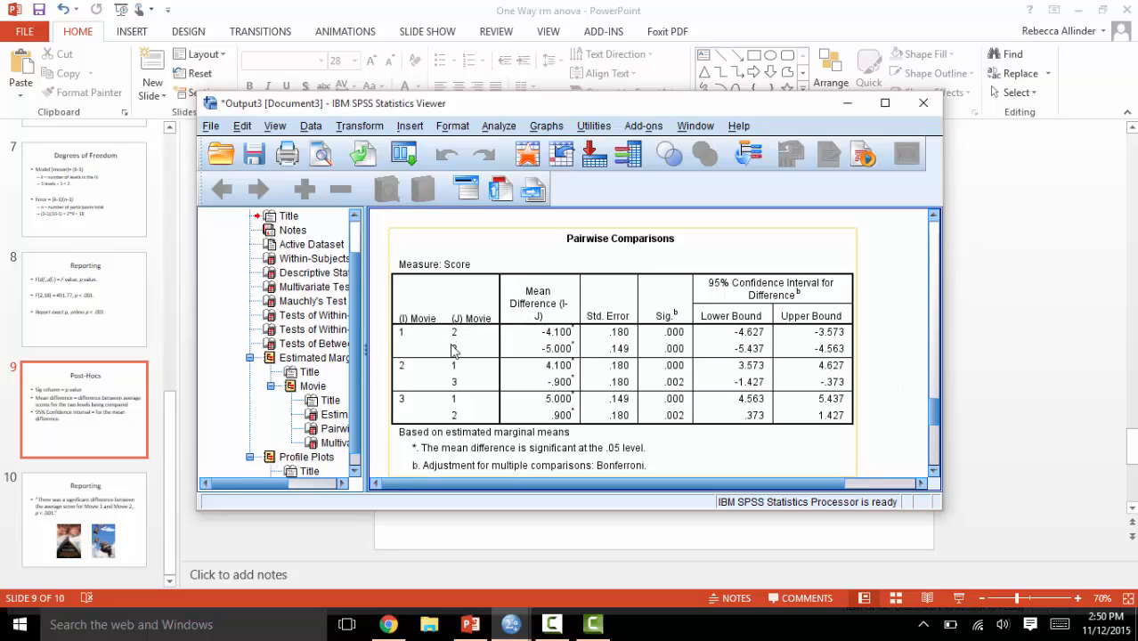
{"action": "mouse_move", "coordinate": [412, 373]}
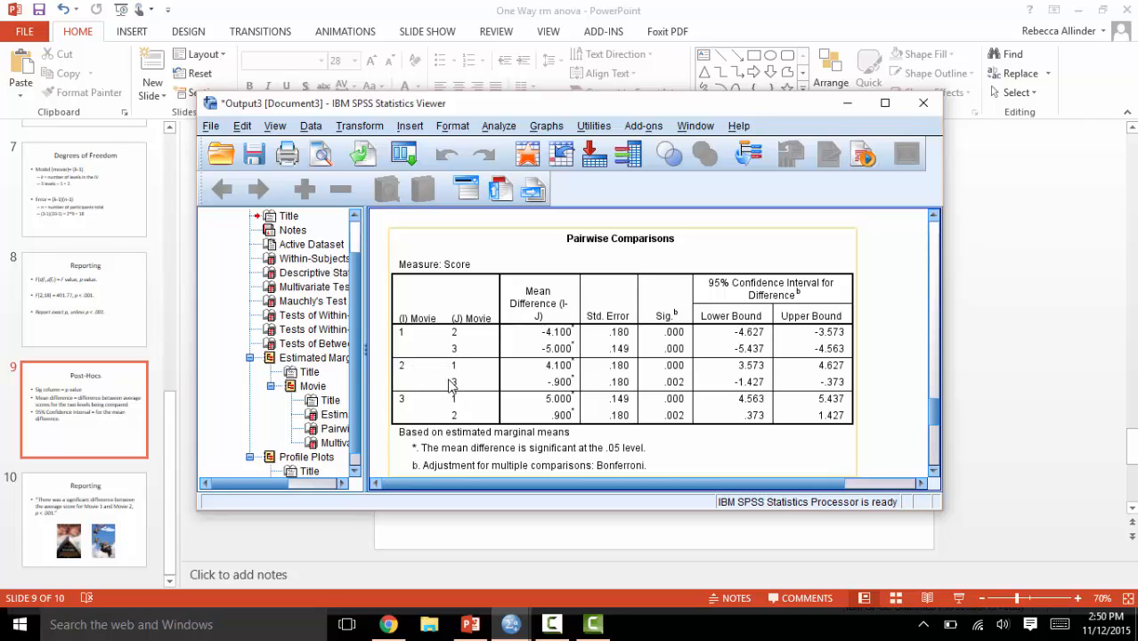
{"action": "mouse_move", "coordinate": [521, 402]}
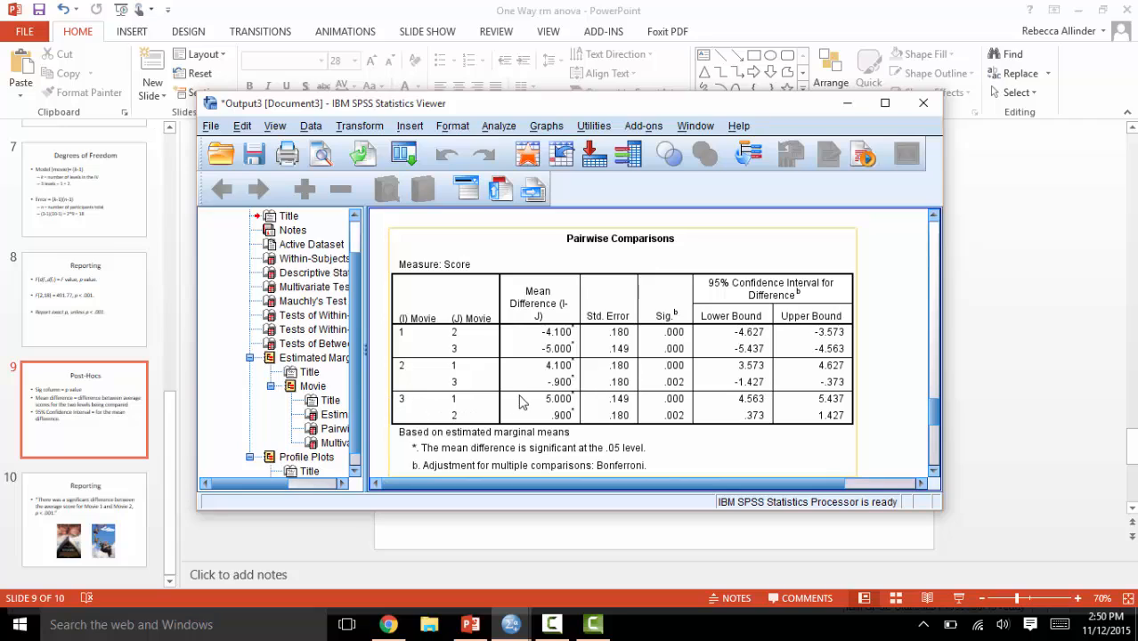
{"action": "mouse_move", "coordinate": [521, 402]}
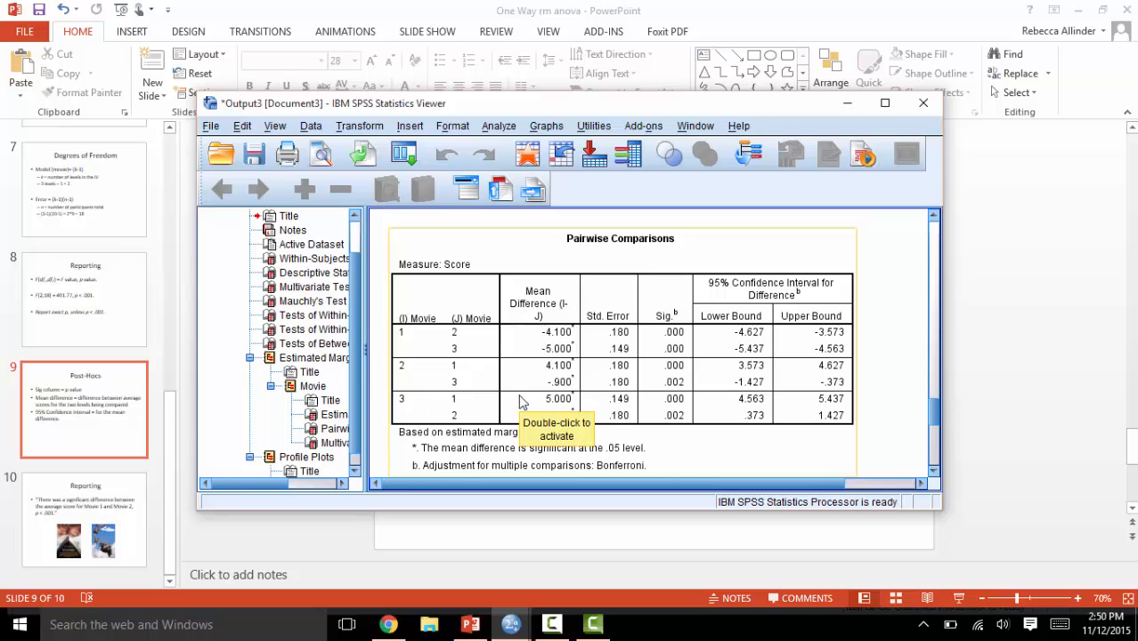
{"action": "mouse_move", "coordinate": [536, 310]}
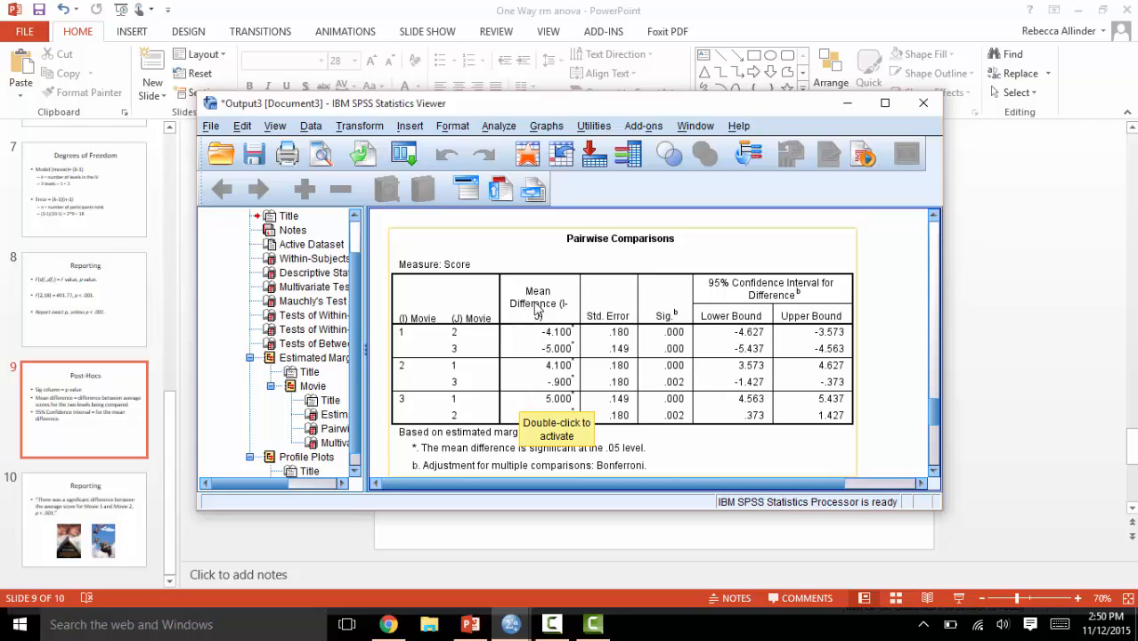
{"action": "mouse_move", "coordinate": [543, 321]}
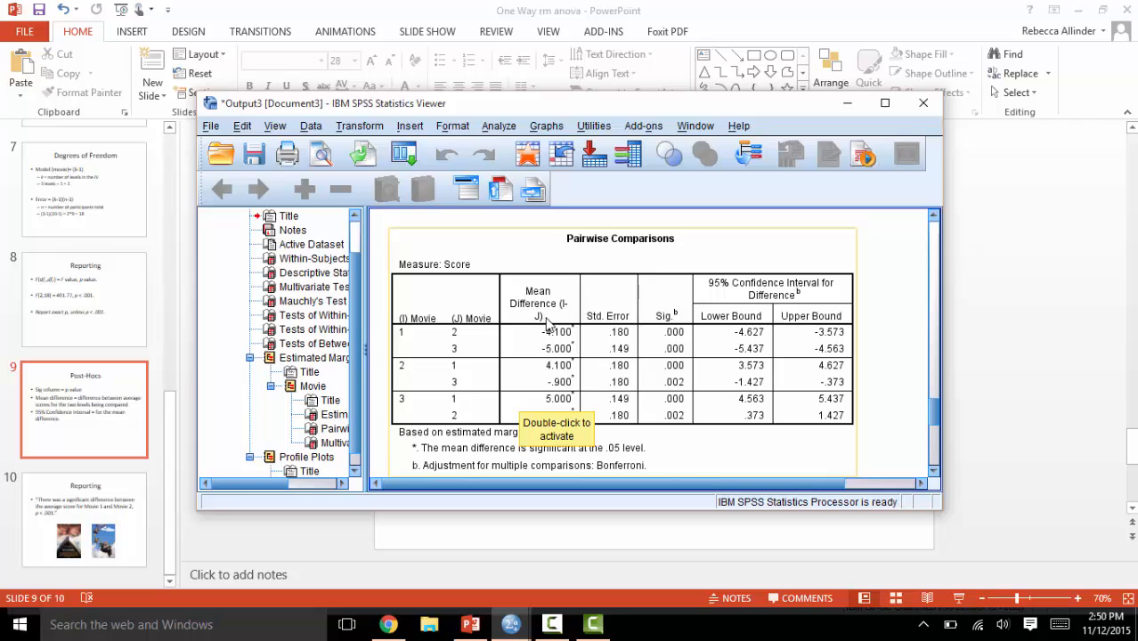
{"action": "mouse_move", "coordinate": [659, 374]}
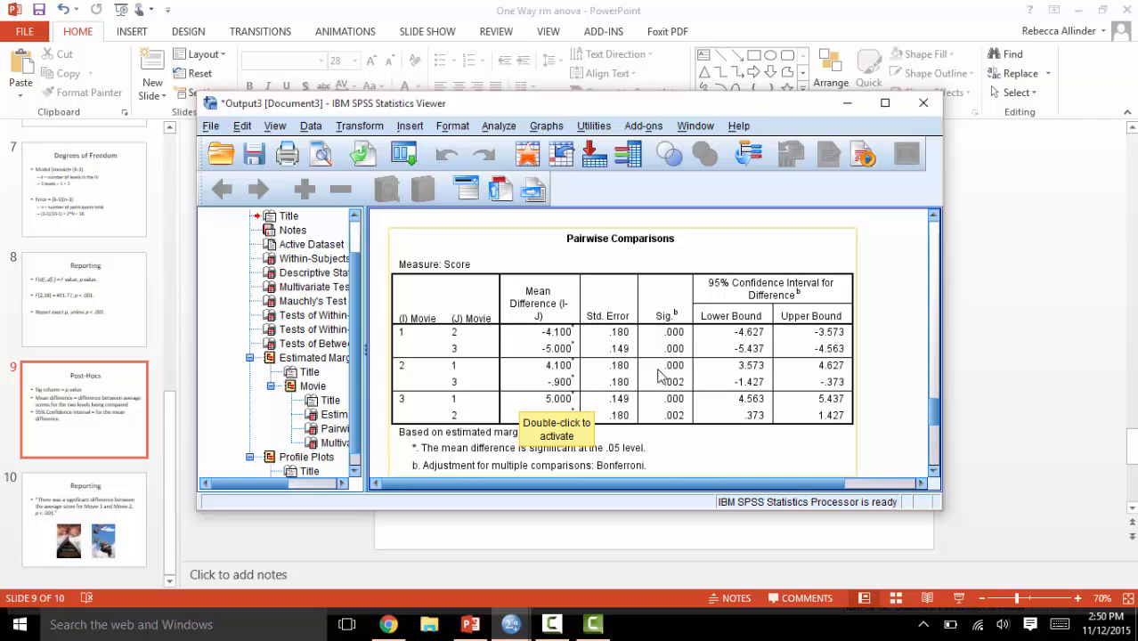
{"action": "mouse_move", "coordinate": [664, 356]}
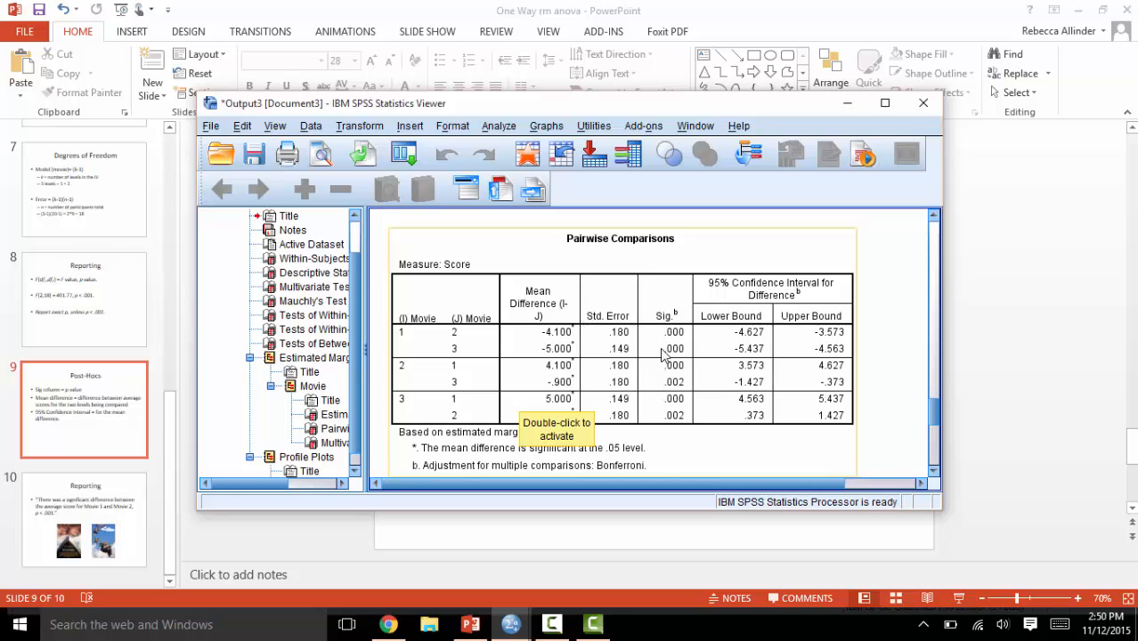
{"action": "mouse_move", "coordinate": [663, 314]}
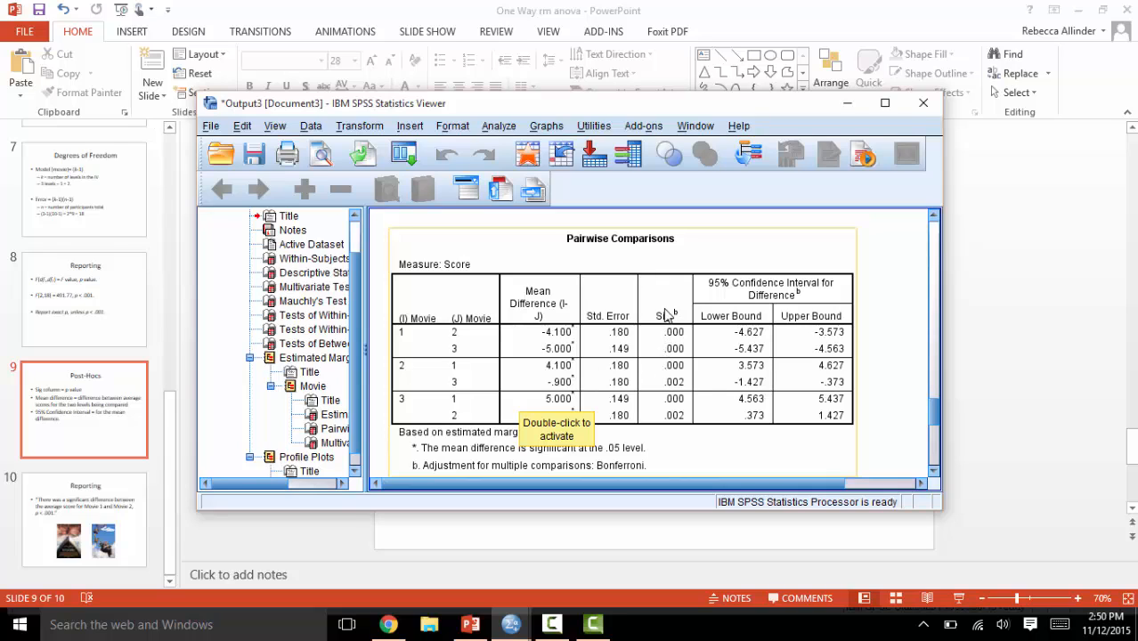
{"action": "mouse_move", "coordinate": [719, 322]}
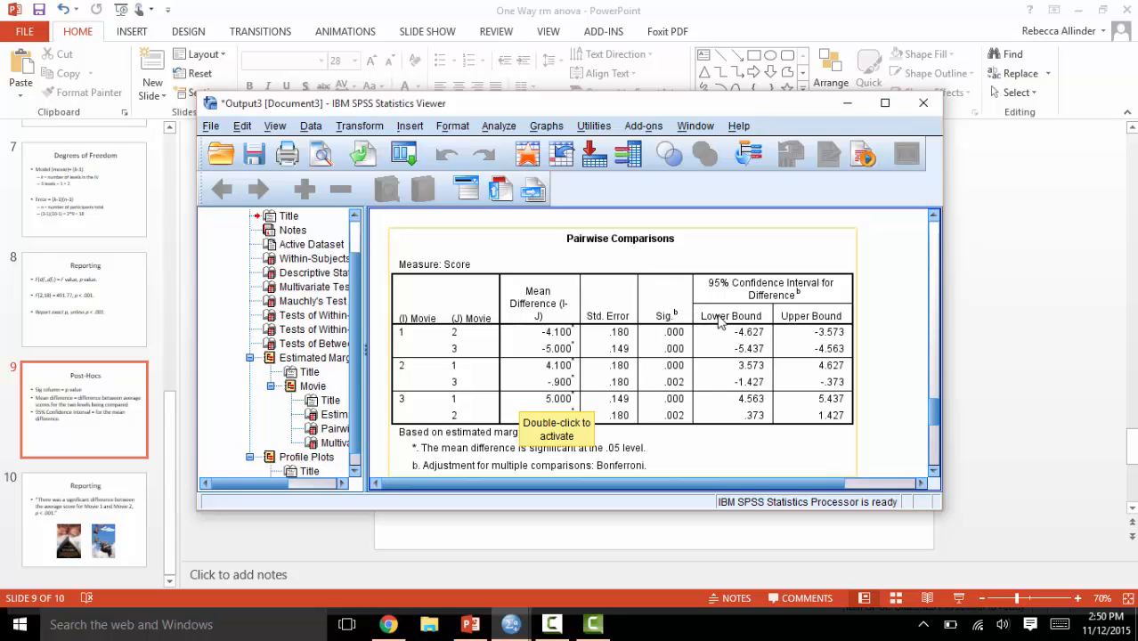
{"action": "mouse_move", "coordinate": [759, 316]}
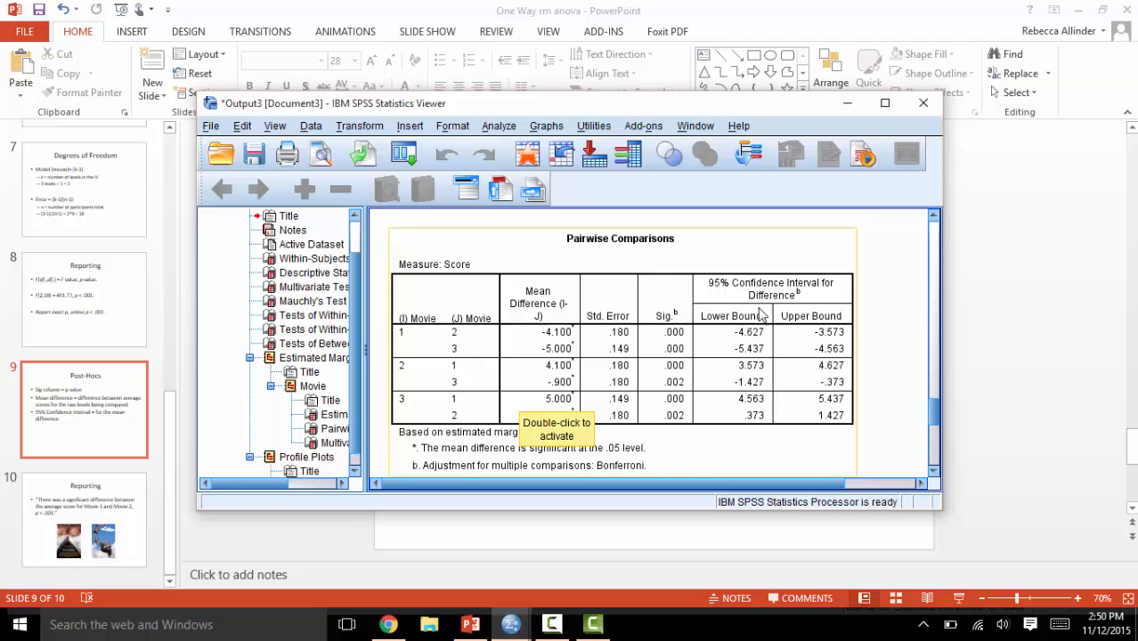